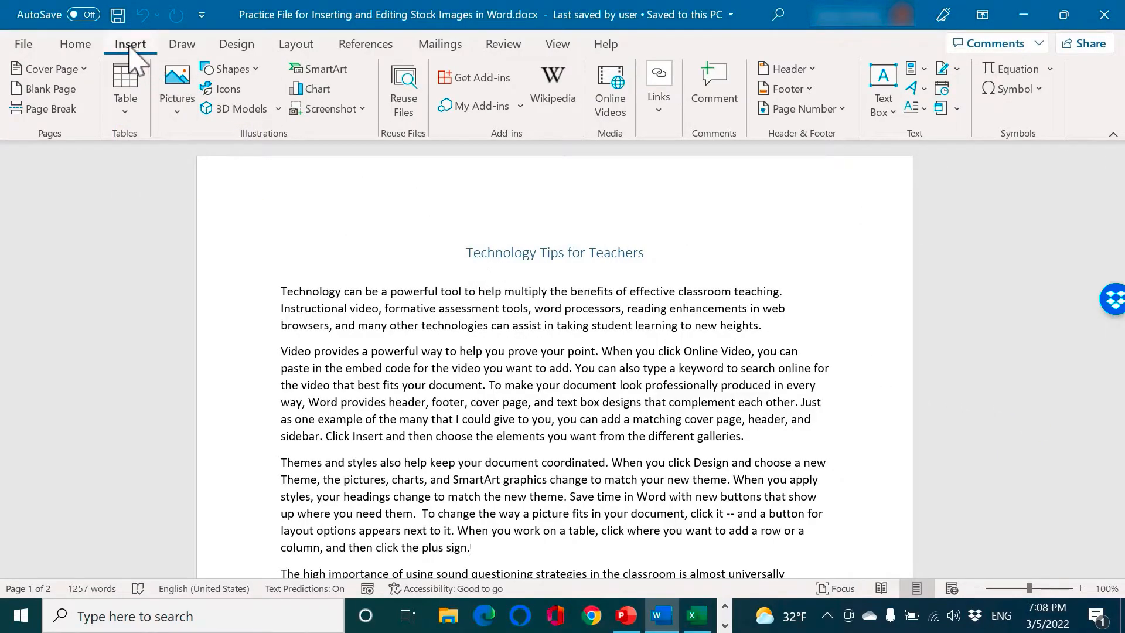
# Show the Pictures sources: This Device, Stock Images and Online Pictures
pyautogui.click(177, 86)
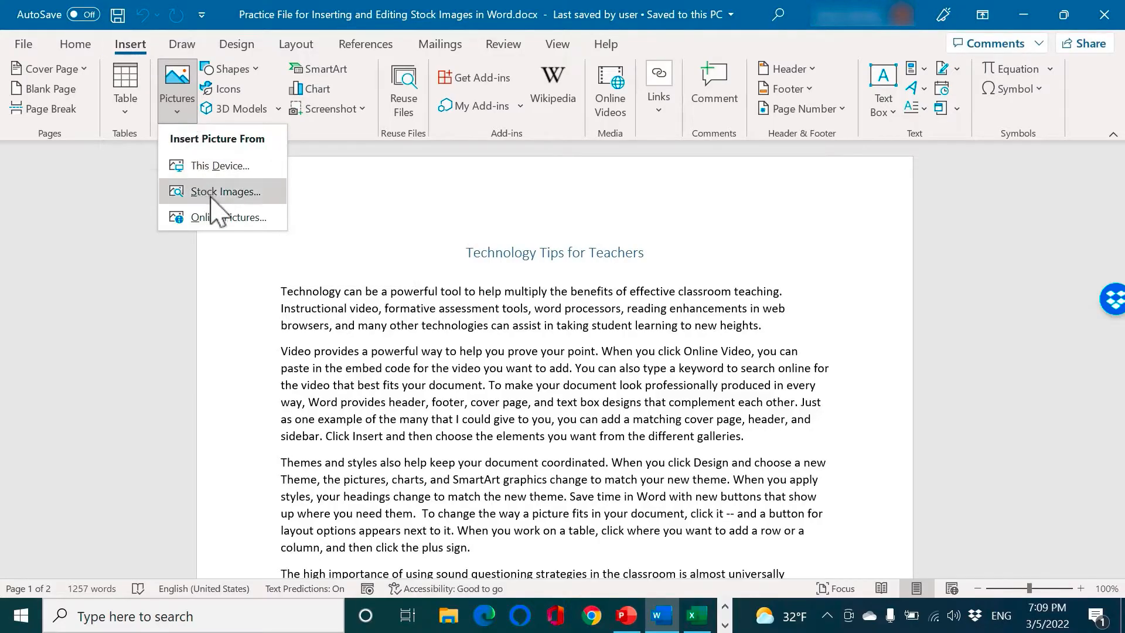
pyautogui.moveTo(224, 191)
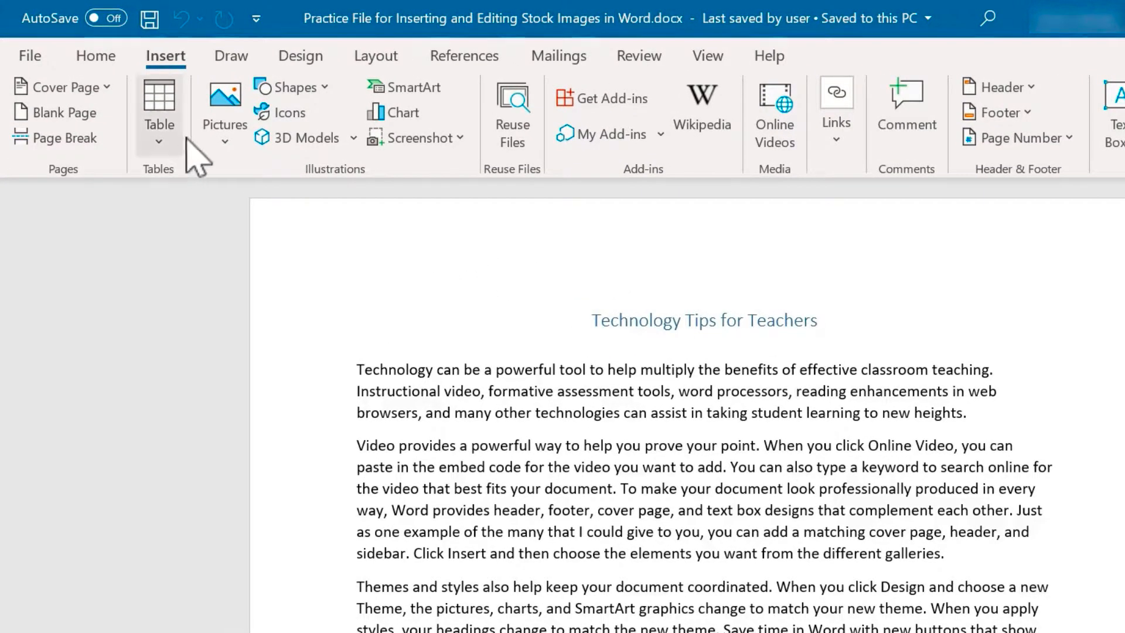
pyautogui.moveTo(223, 104)
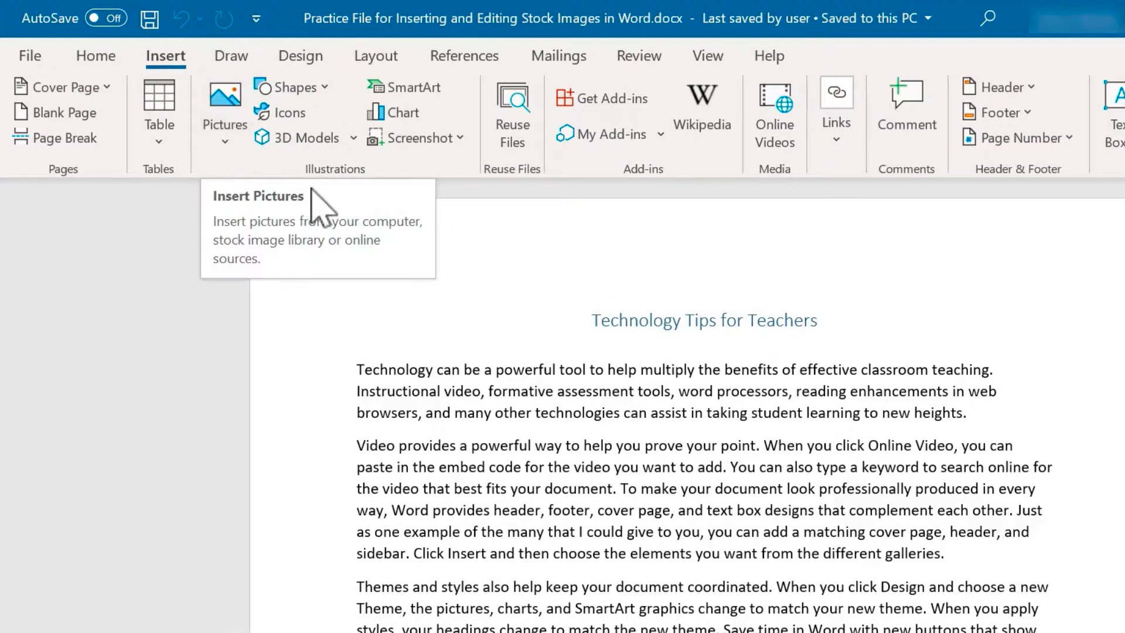
pyautogui.click(224, 104)
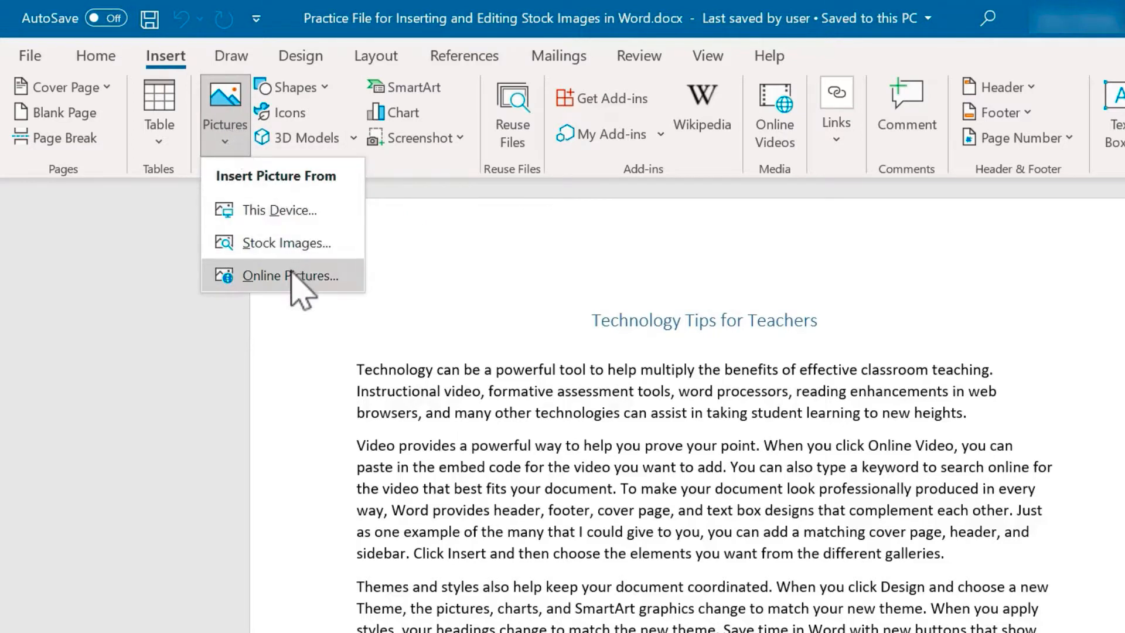
pyautogui.moveTo(289, 275)
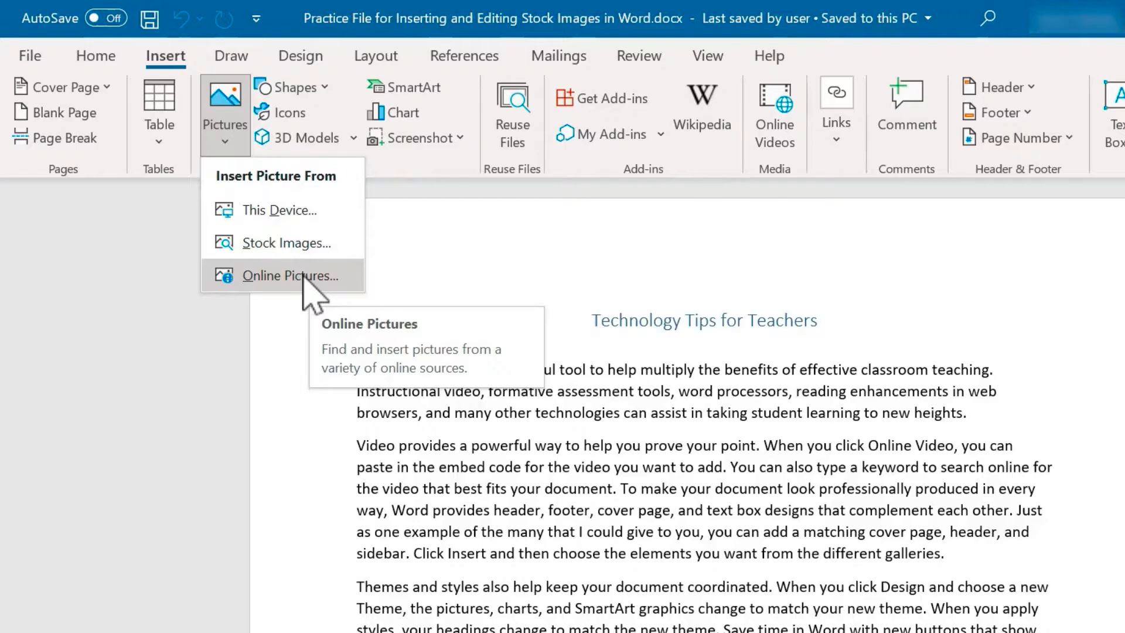
pyautogui.moveTo(301, 297)
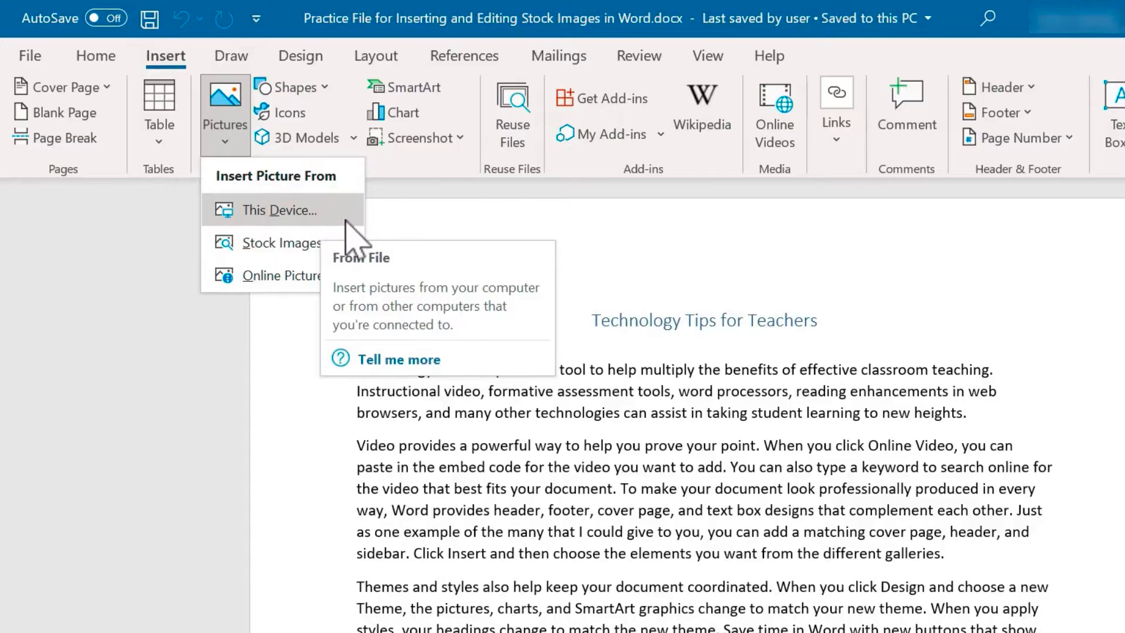
pyautogui.moveTo(283, 242)
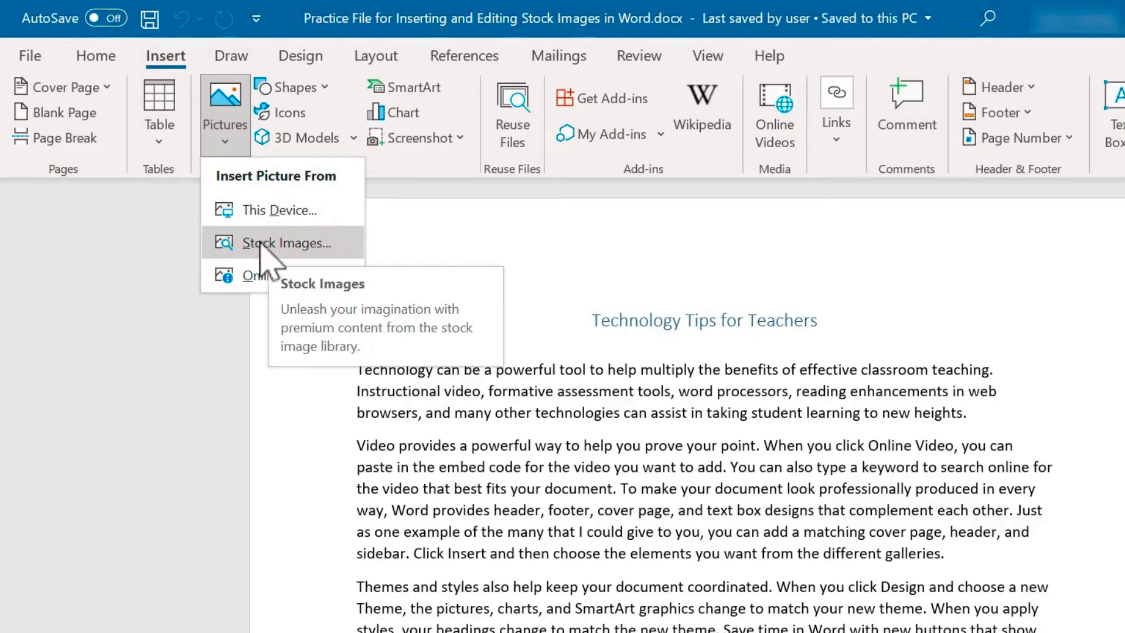
pyautogui.moveTo(308, 266)
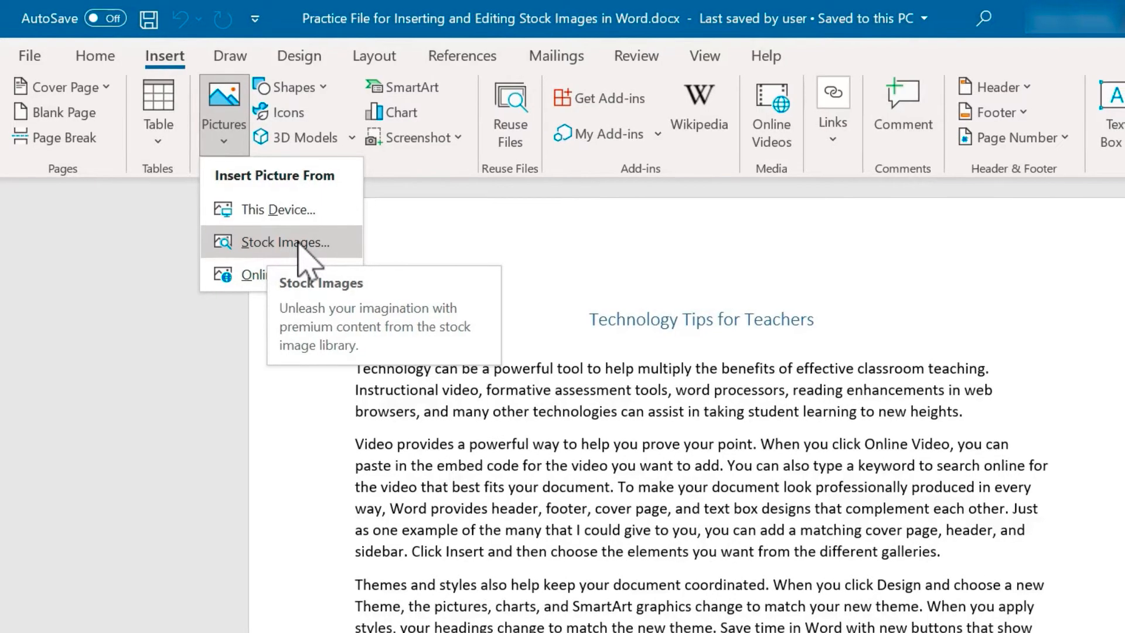
# Browse the stock photo categories Modern, Travel and Bright and reveal more chips
pyautogui.click(281, 241)
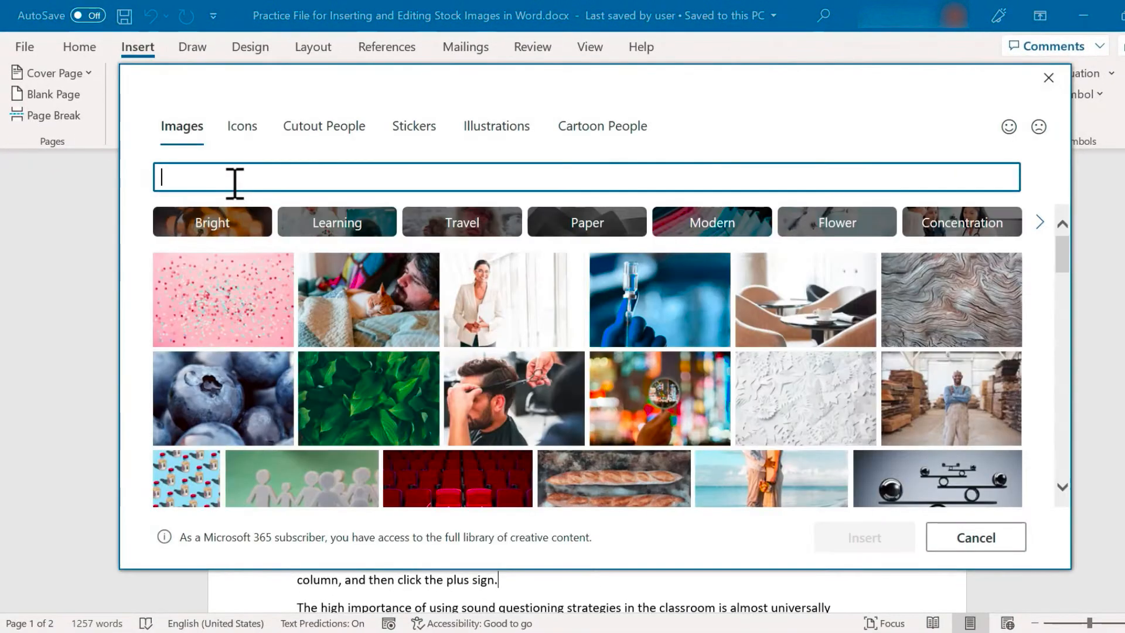
pyautogui.moveTo(428, 312)
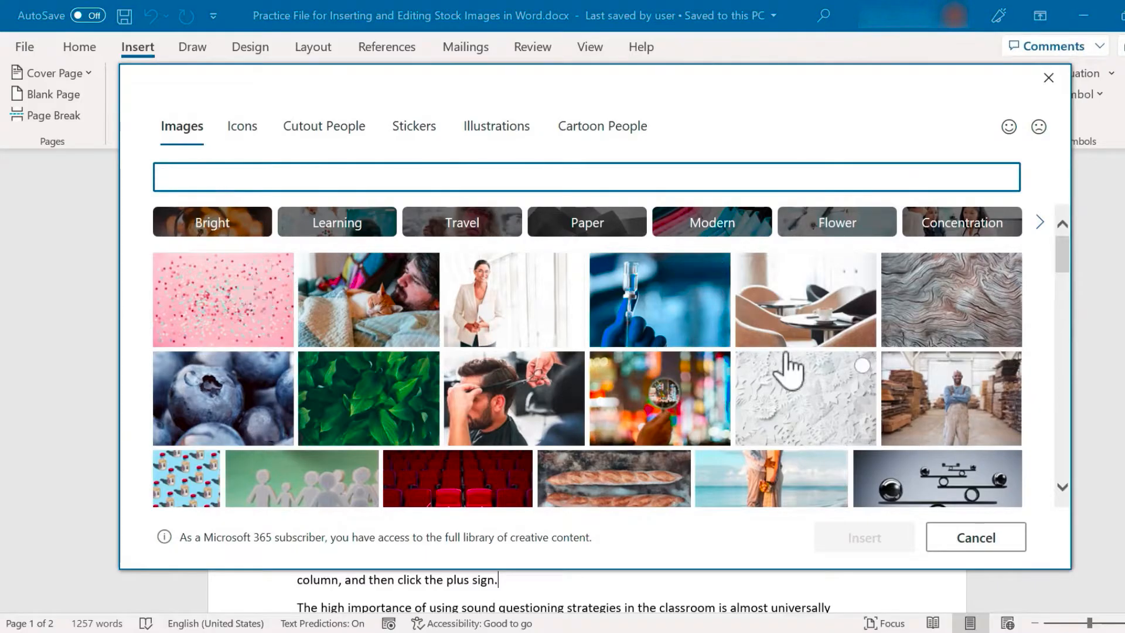
pyautogui.scroll(-3)
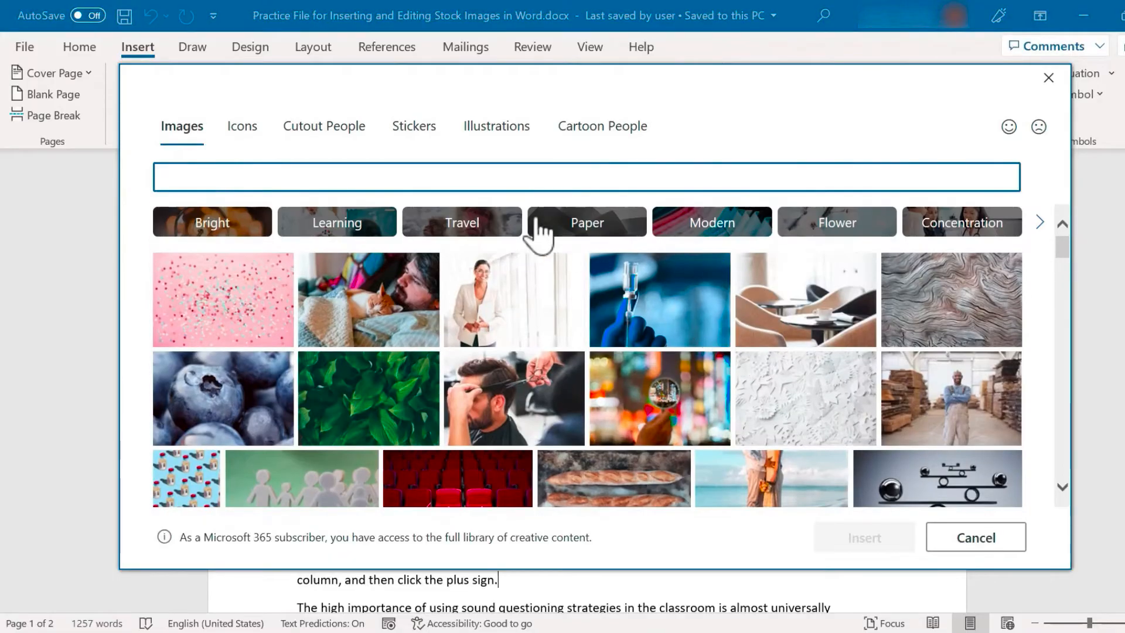
pyautogui.moveTo(711, 222)
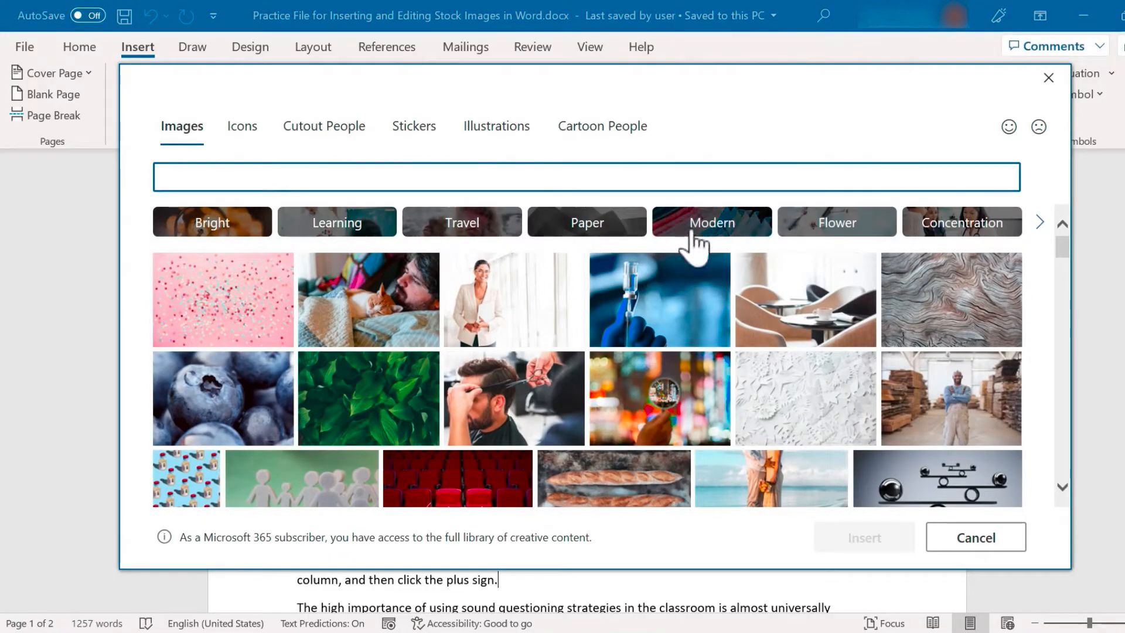
pyautogui.click(712, 222)
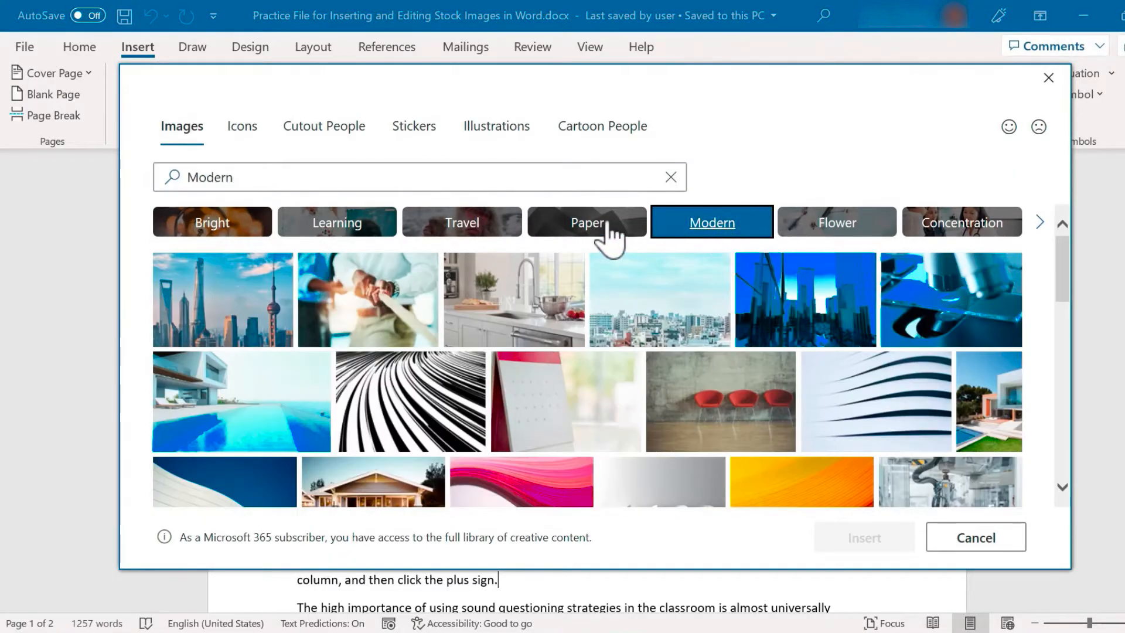
pyautogui.click(461, 222)
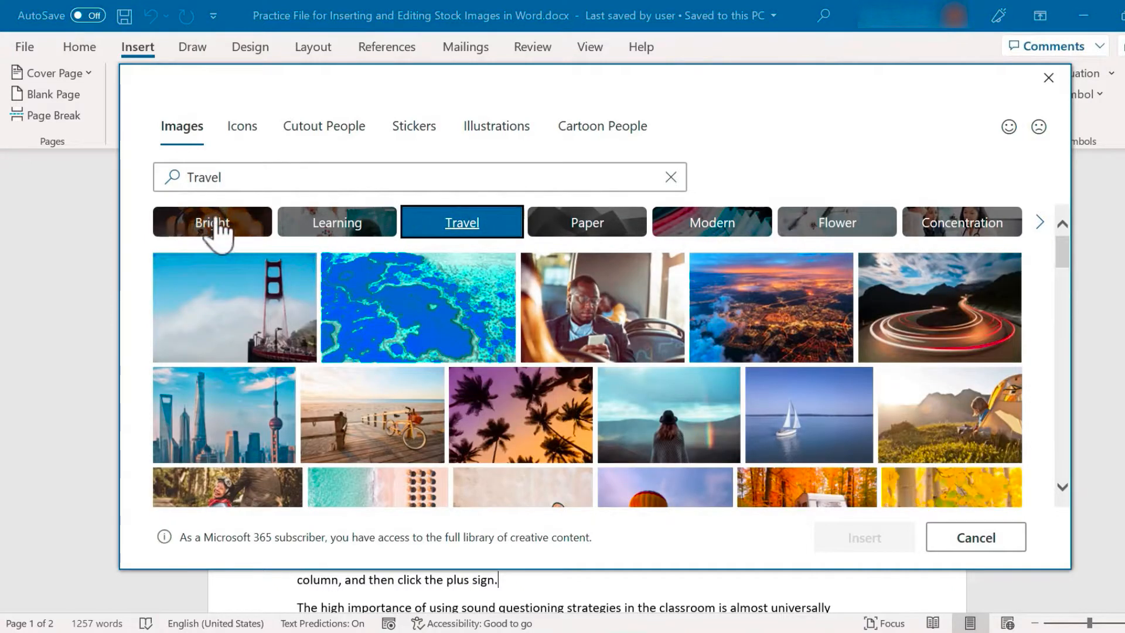
pyautogui.click(211, 222)
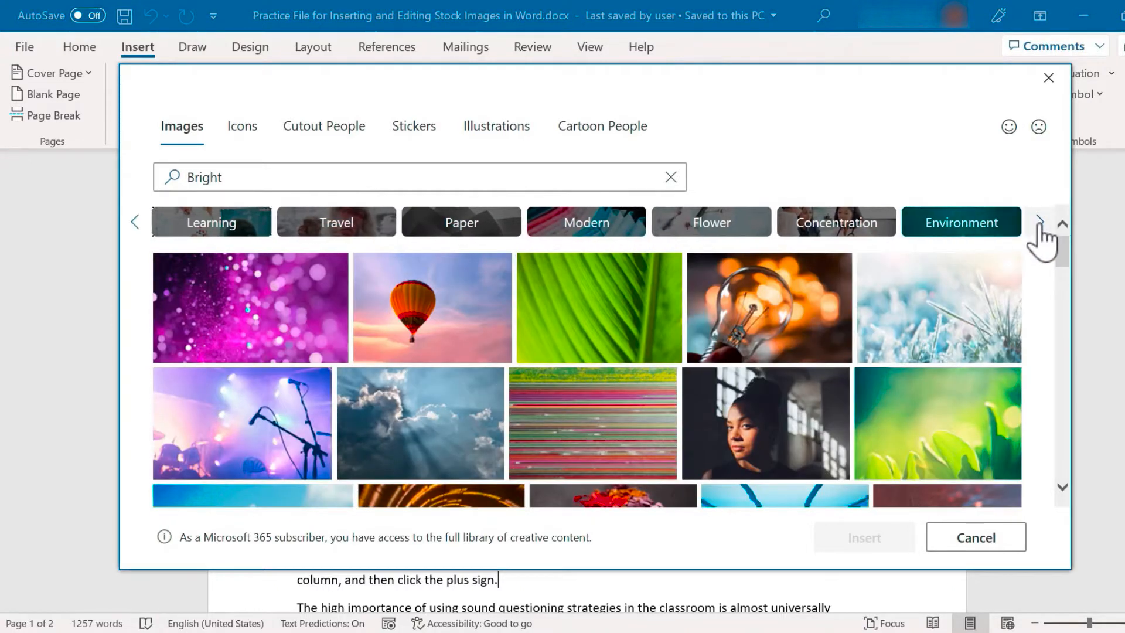
pyautogui.click(1039, 222)
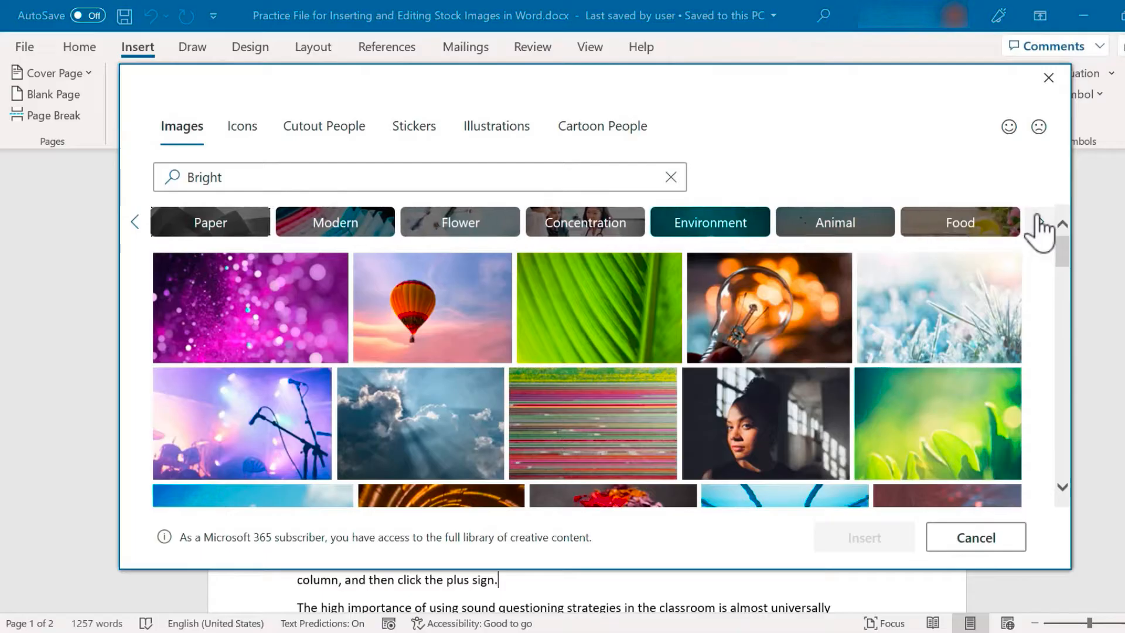
pyautogui.click(1045, 221)
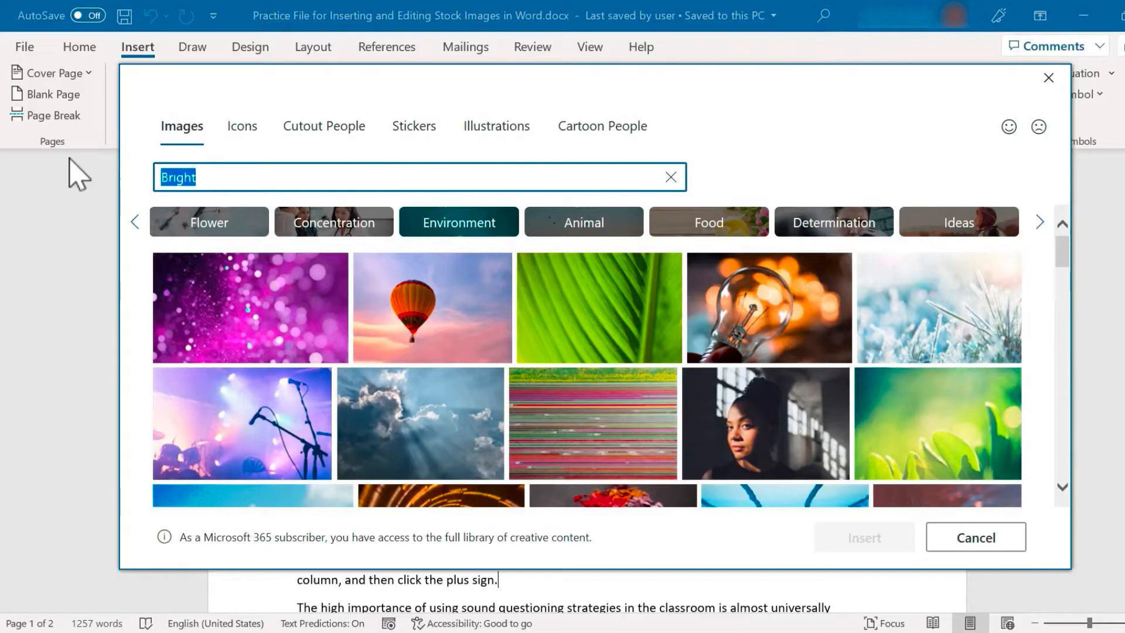
# Search the stock photos for 'laptop.png' and look through the laptop results
pyautogui.write('laptop')
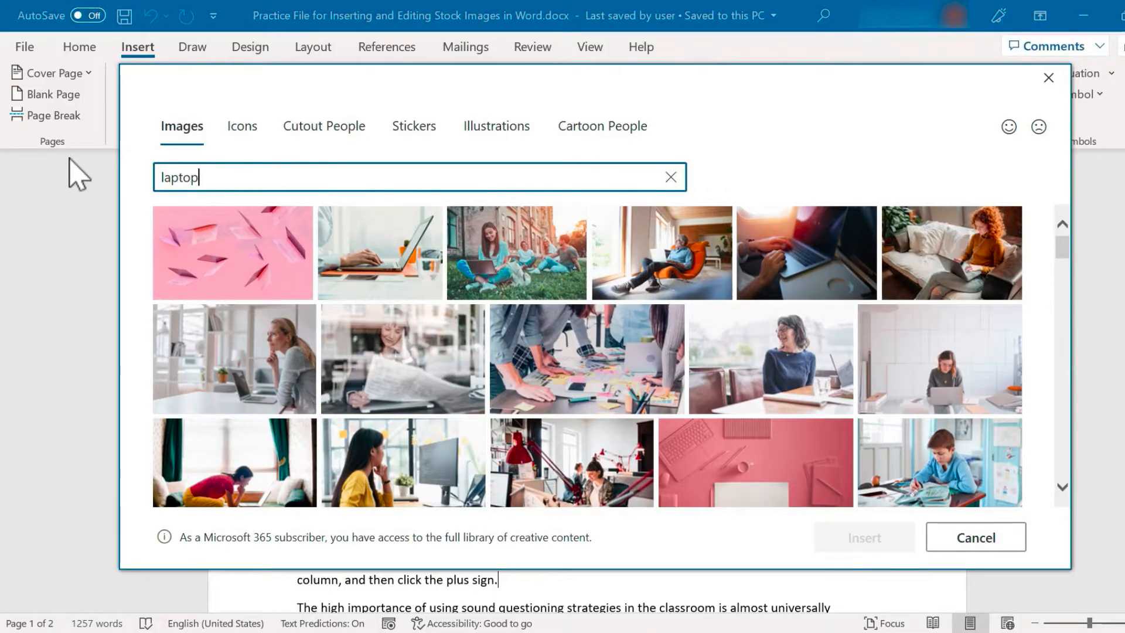
pyautogui.write('.p')
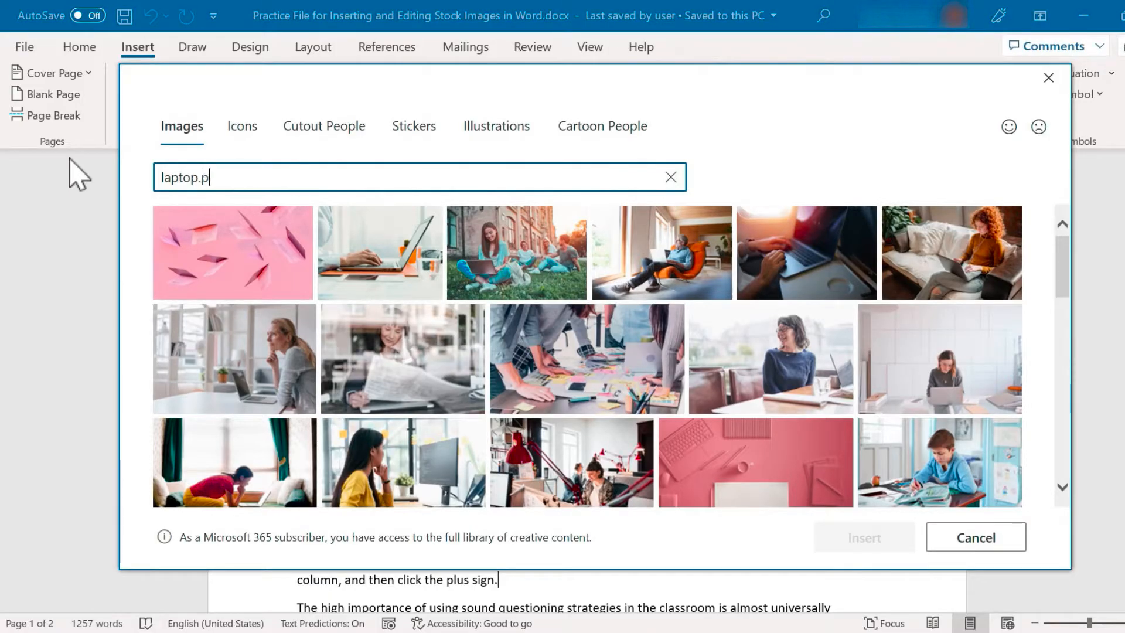
pyautogui.write('ng')
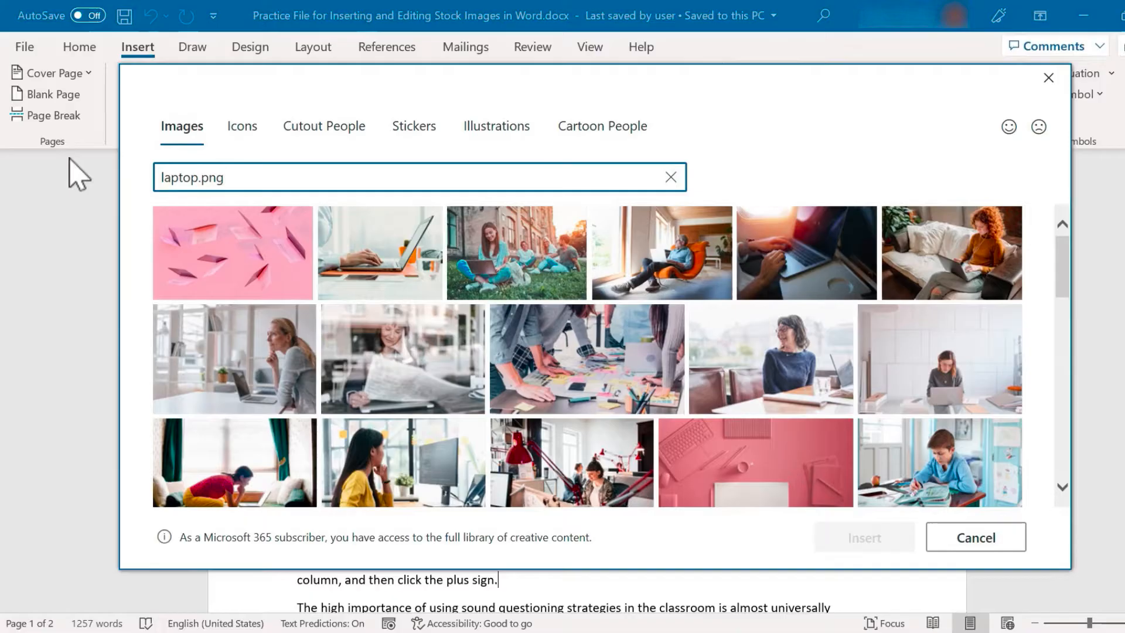
pyautogui.scroll(-3)
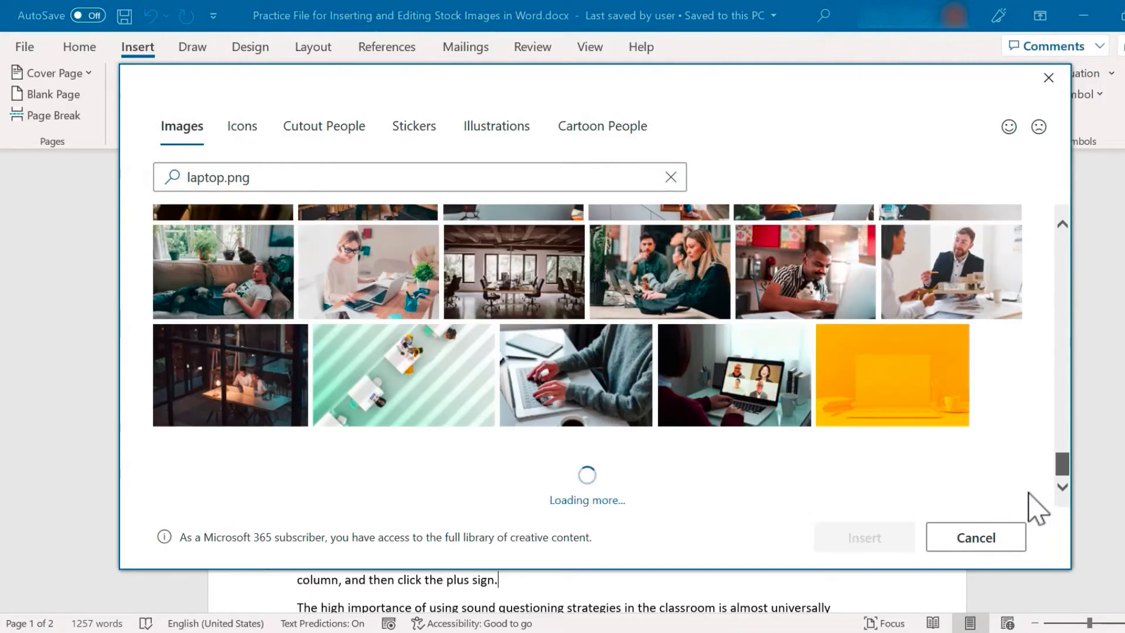
pyautogui.scroll(-3)
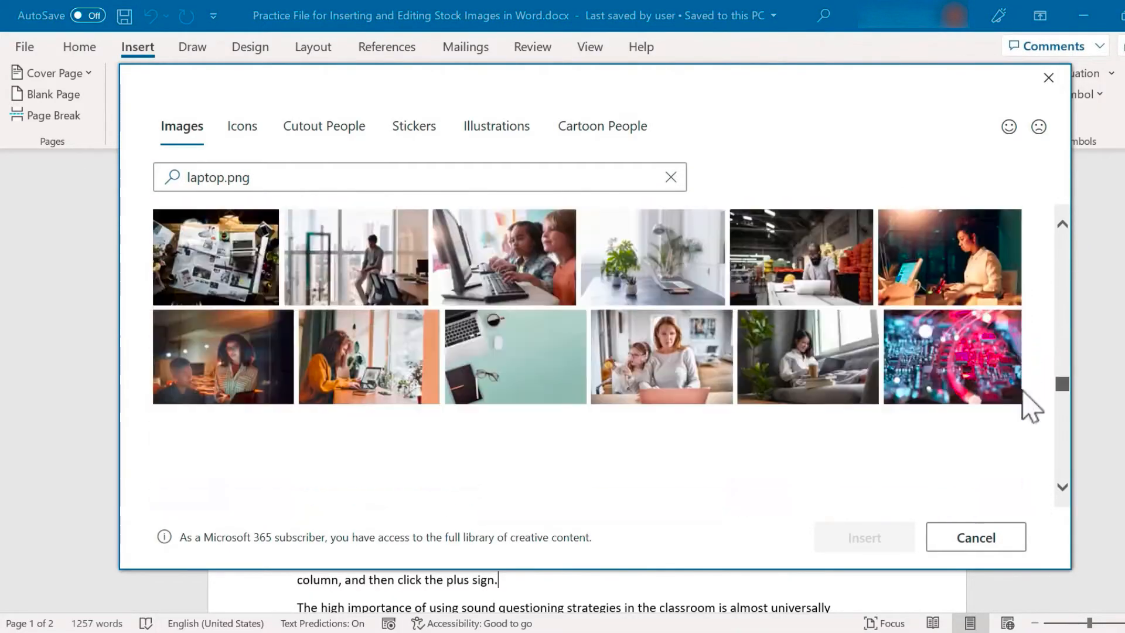
pyautogui.scroll(-3)
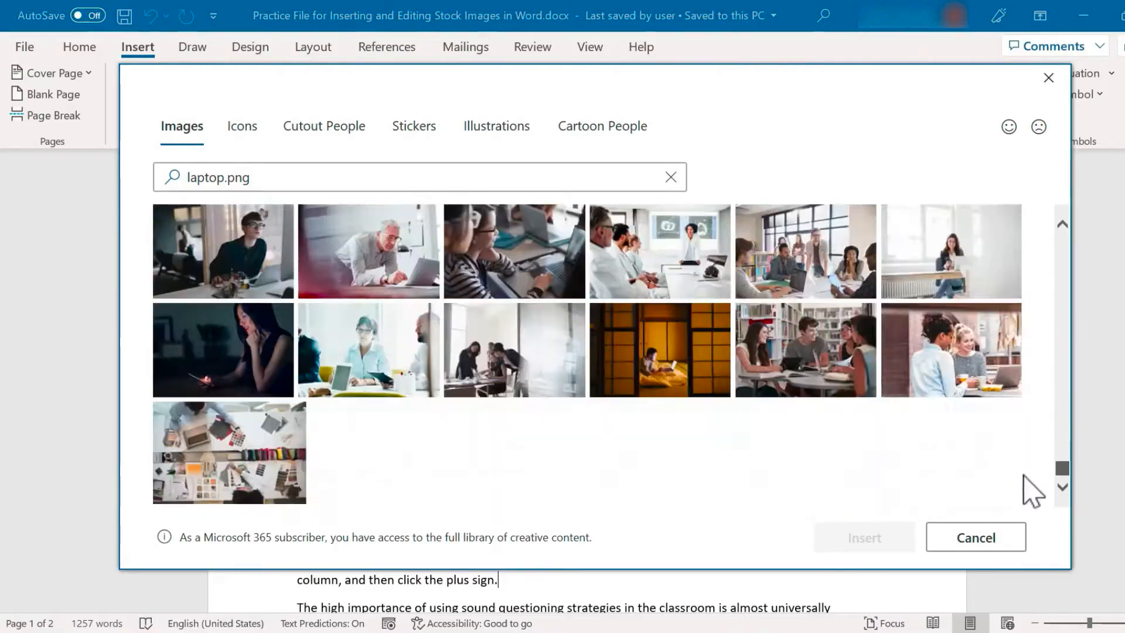
pyautogui.doubleClick(209, 177)
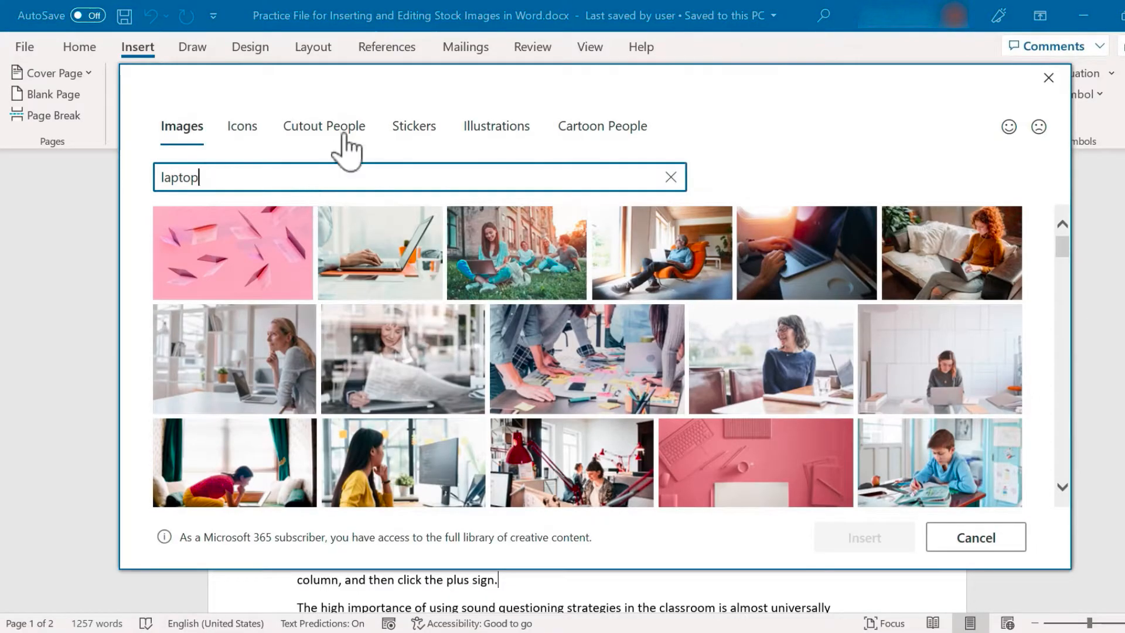
# Search the Icons tab for 'laptop' and insert the outline and globe laptop icons
pyautogui.click(242, 125)
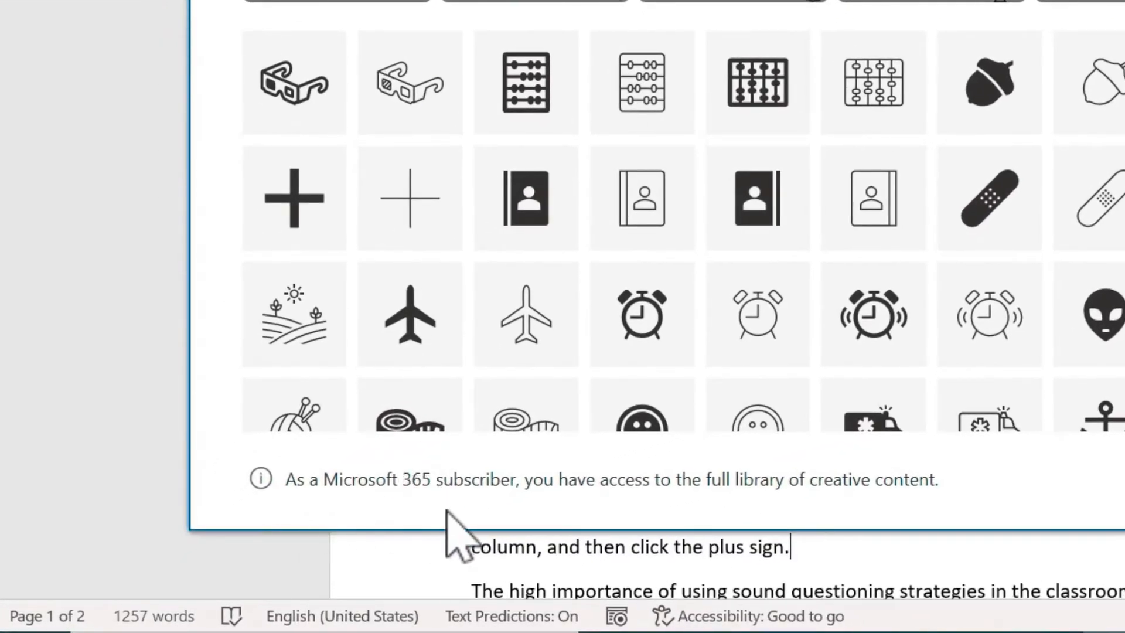
pyautogui.moveTo(635, 524)
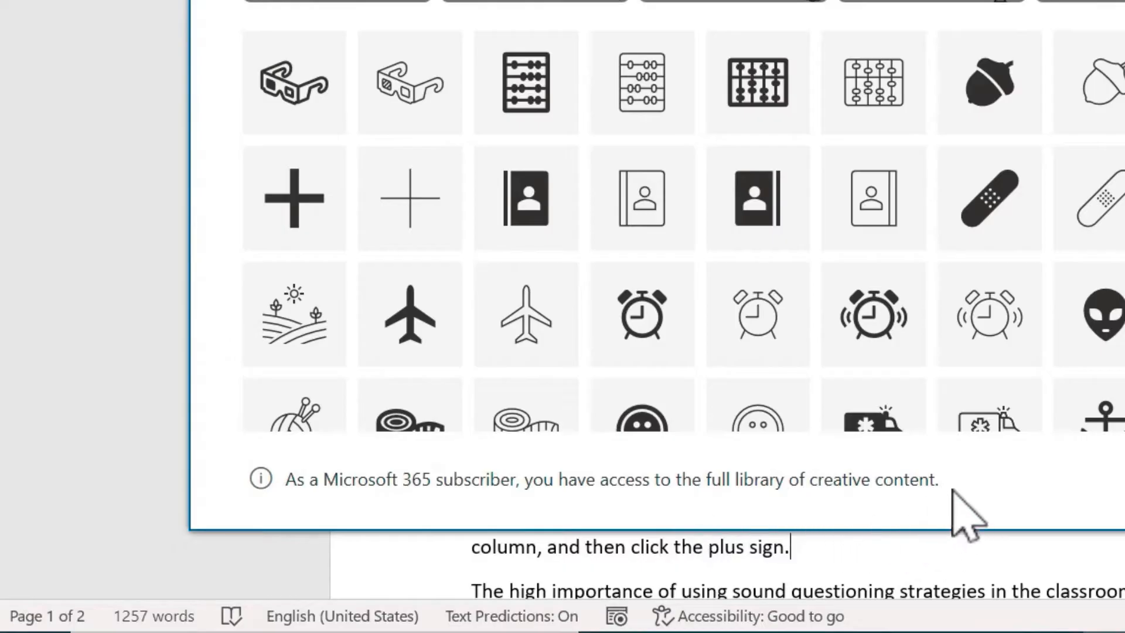
pyautogui.moveTo(900, 484)
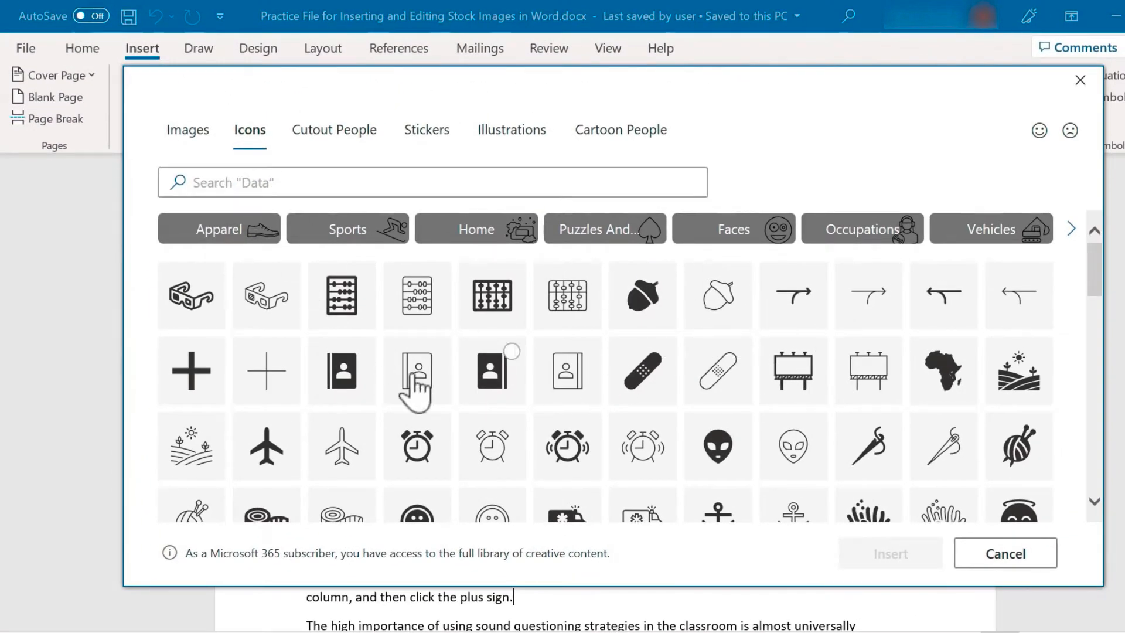
pyautogui.click(430, 182)
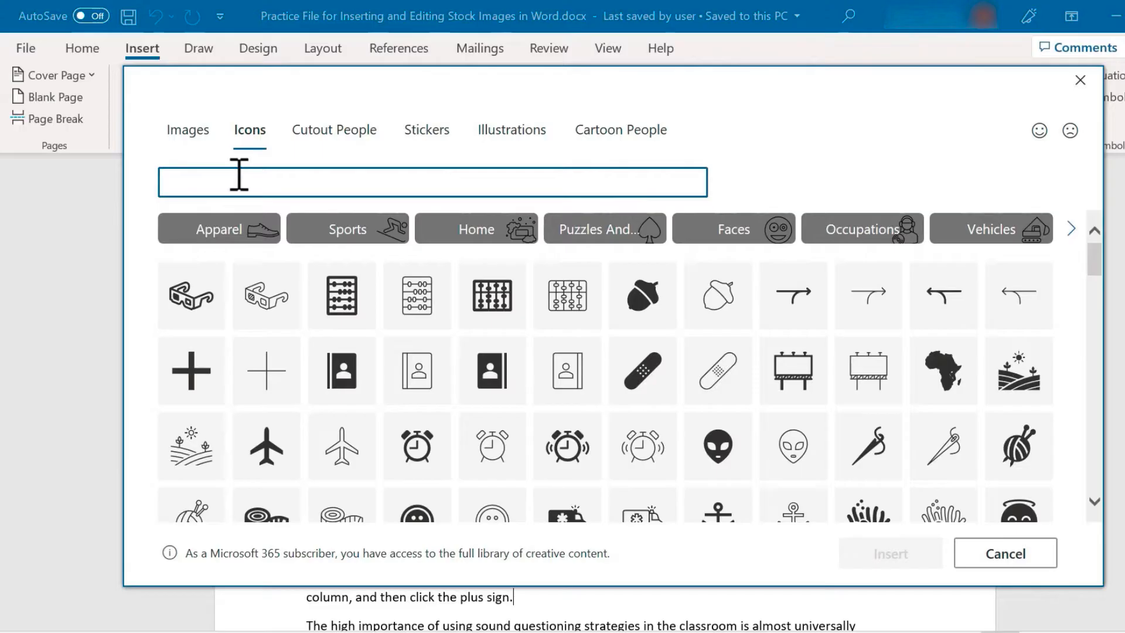
pyautogui.write('laptop')
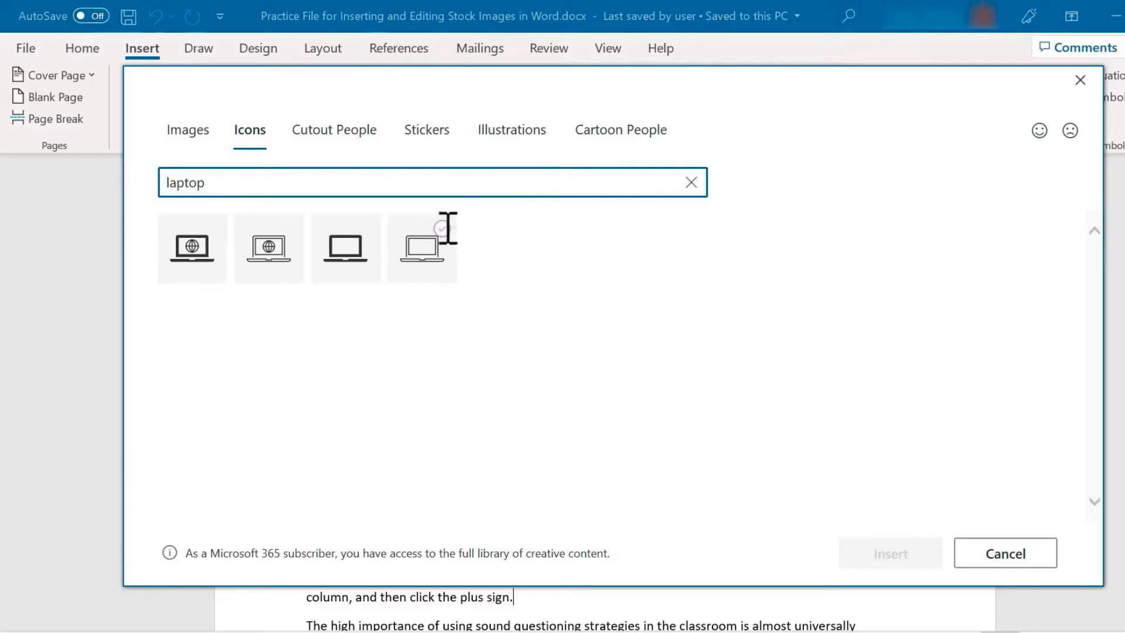
pyautogui.click(422, 248)
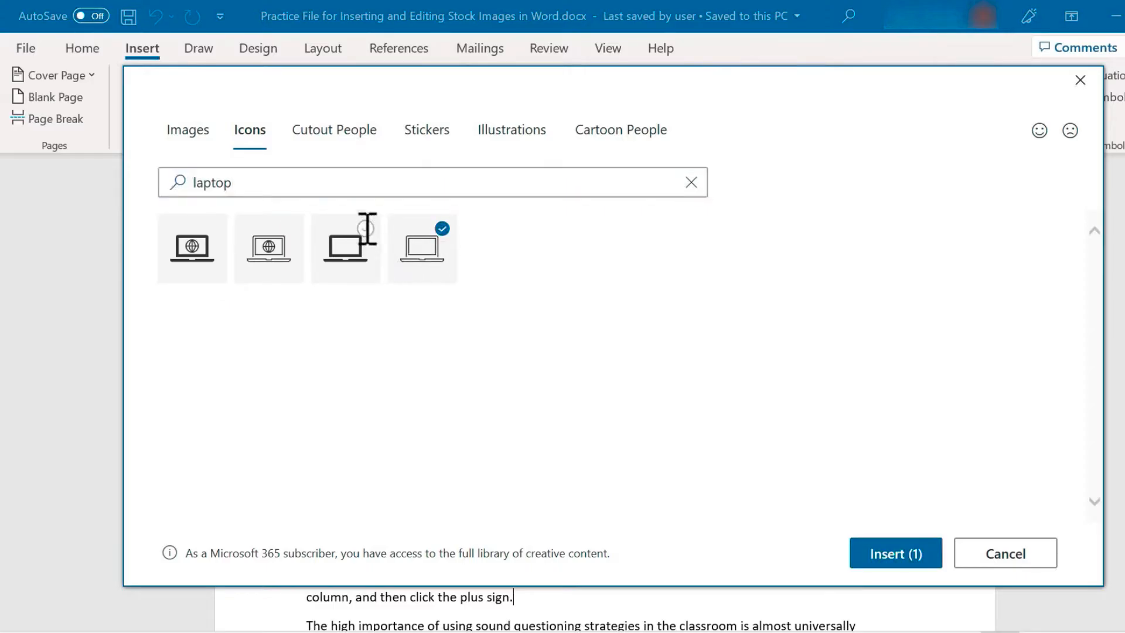
pyautogui.click(268, 247)
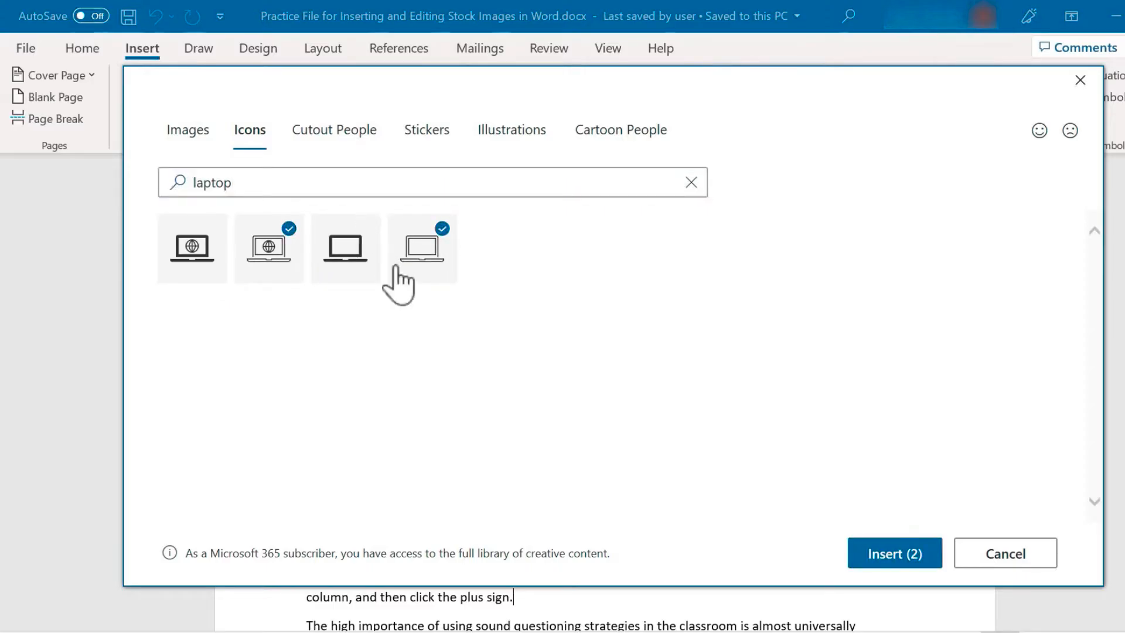
pyautogui.moveTo(894, 553)
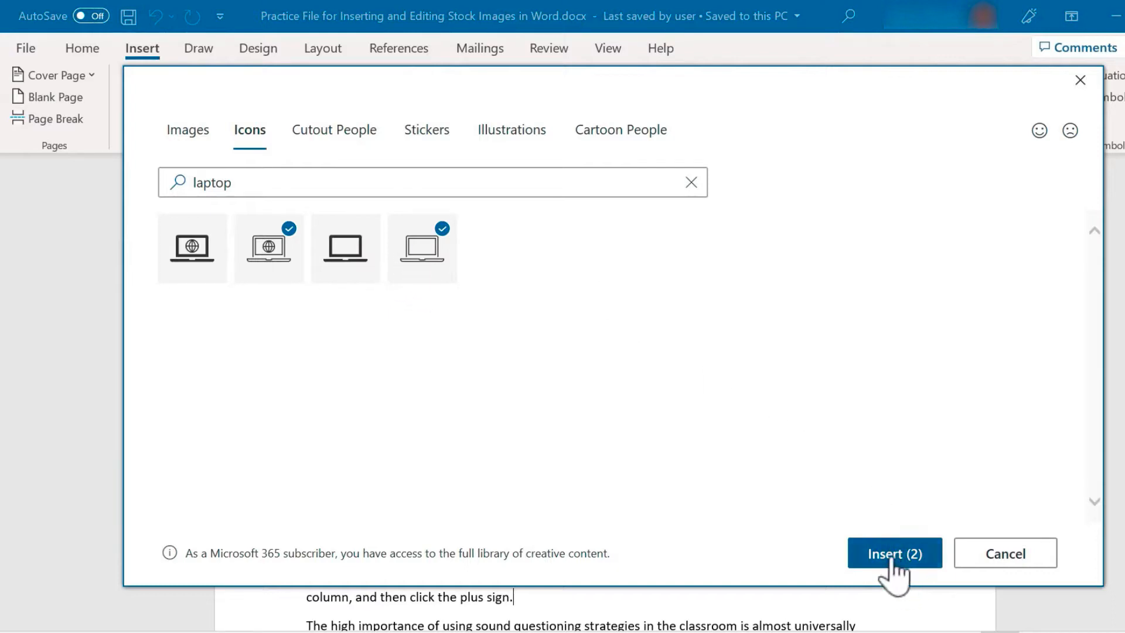
pyautogui.click(893, 553)
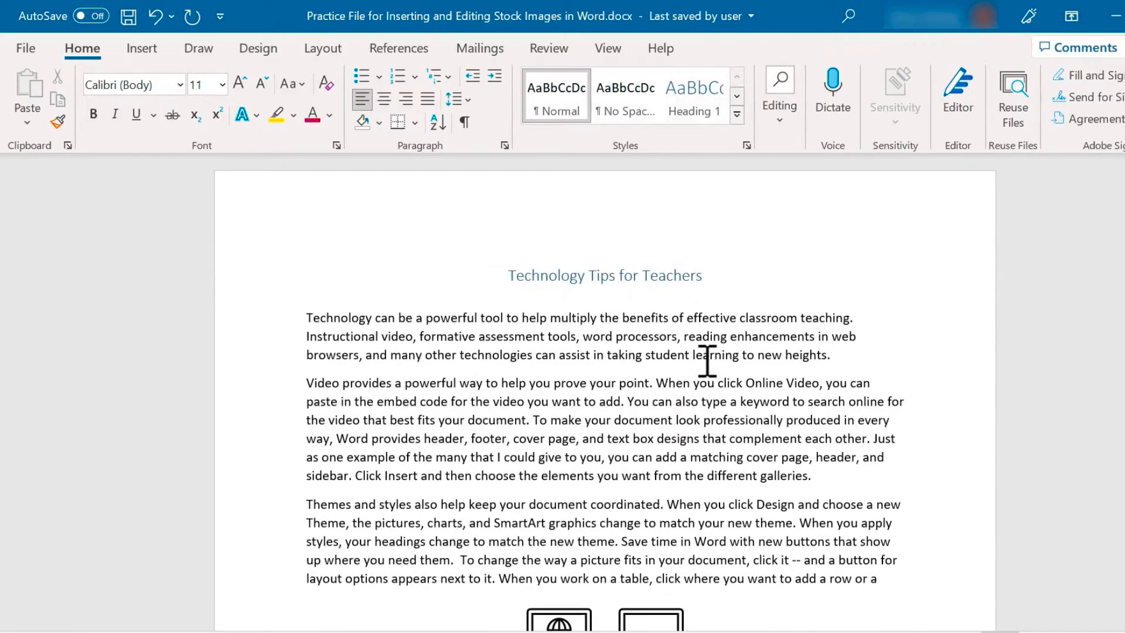
# Browse the Cutout People stock photos for the woman gesturing sideways
pyautogui.click(192, 98)
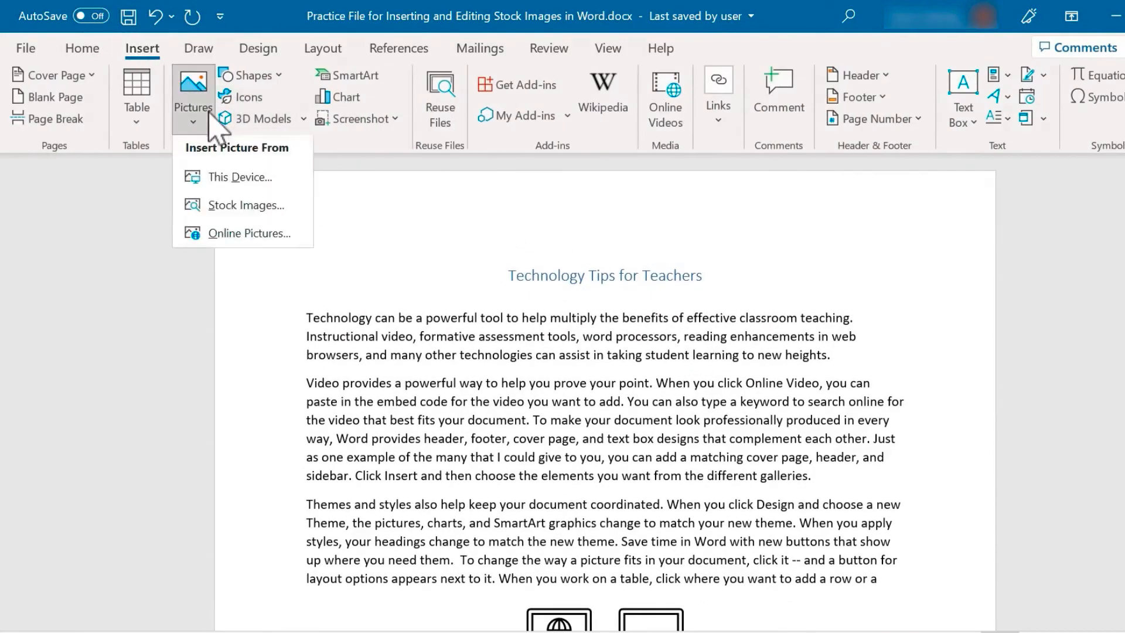
pyautogui.click(244, 204)
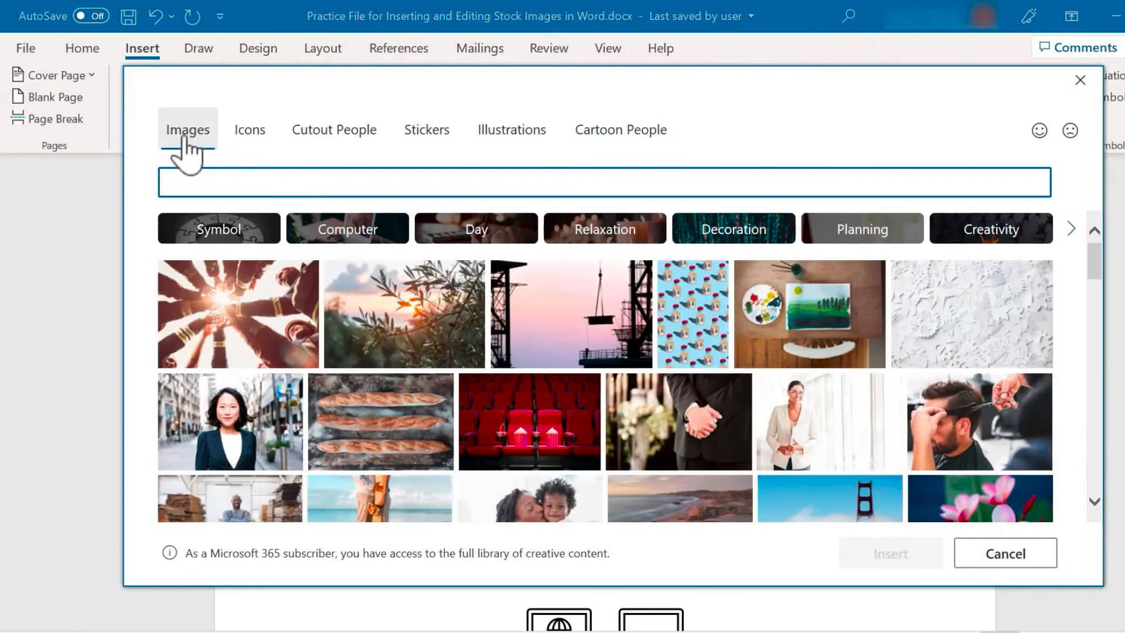
pyautogui.click(249, 130)
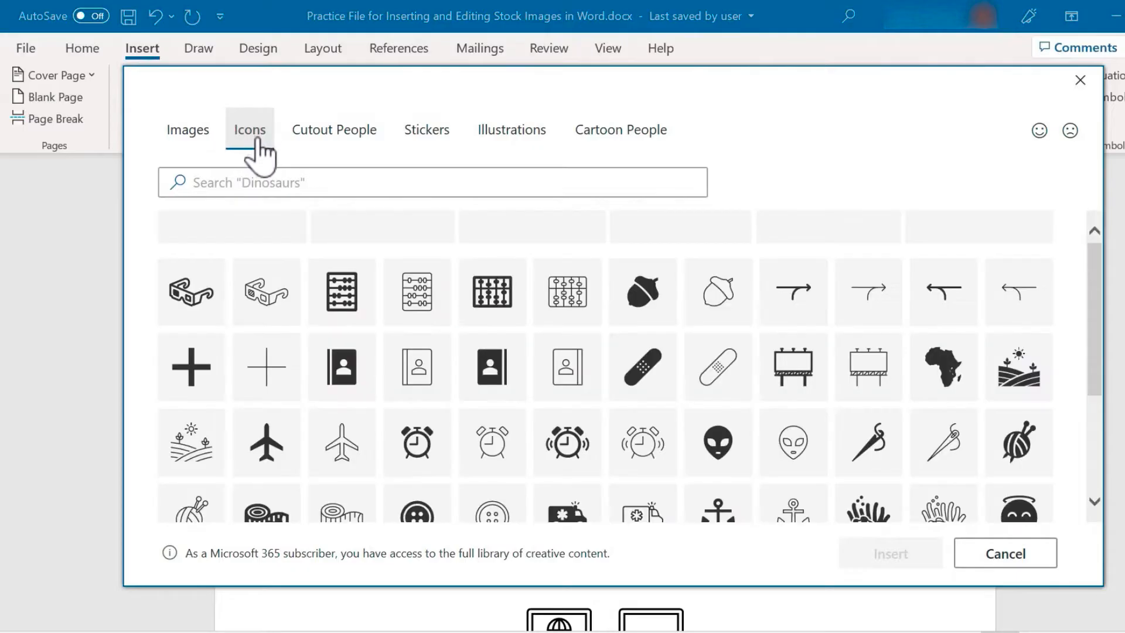
pyautogui.click(334, 130)
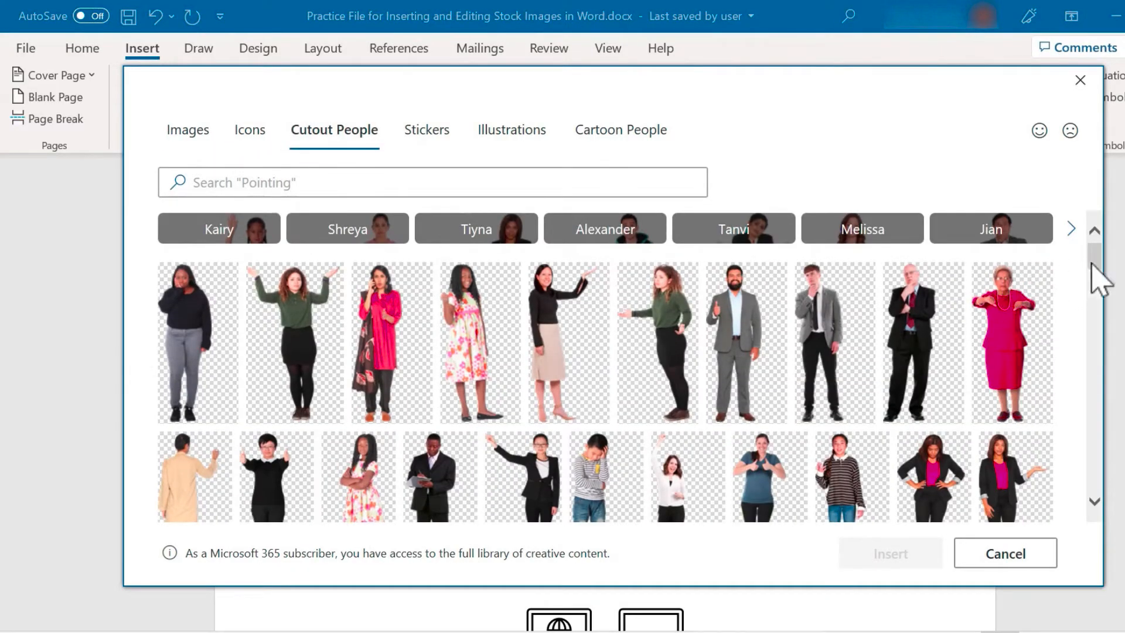
pyautogui.scroll(-3)
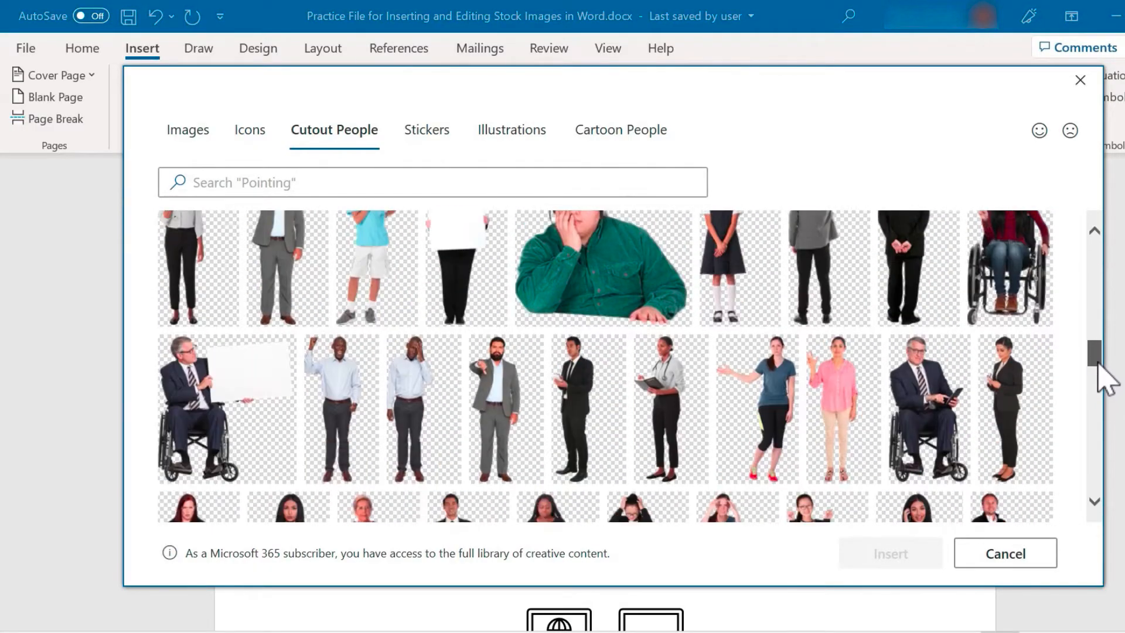
pyautogui.scroll(-3)
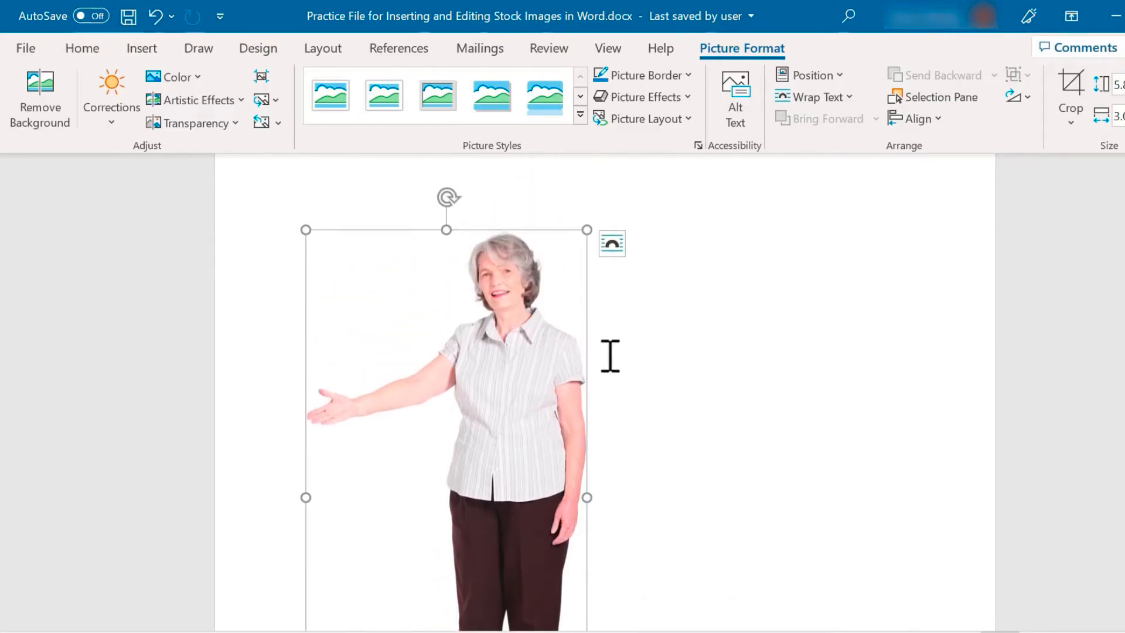
pyautogui.scroll(-3)
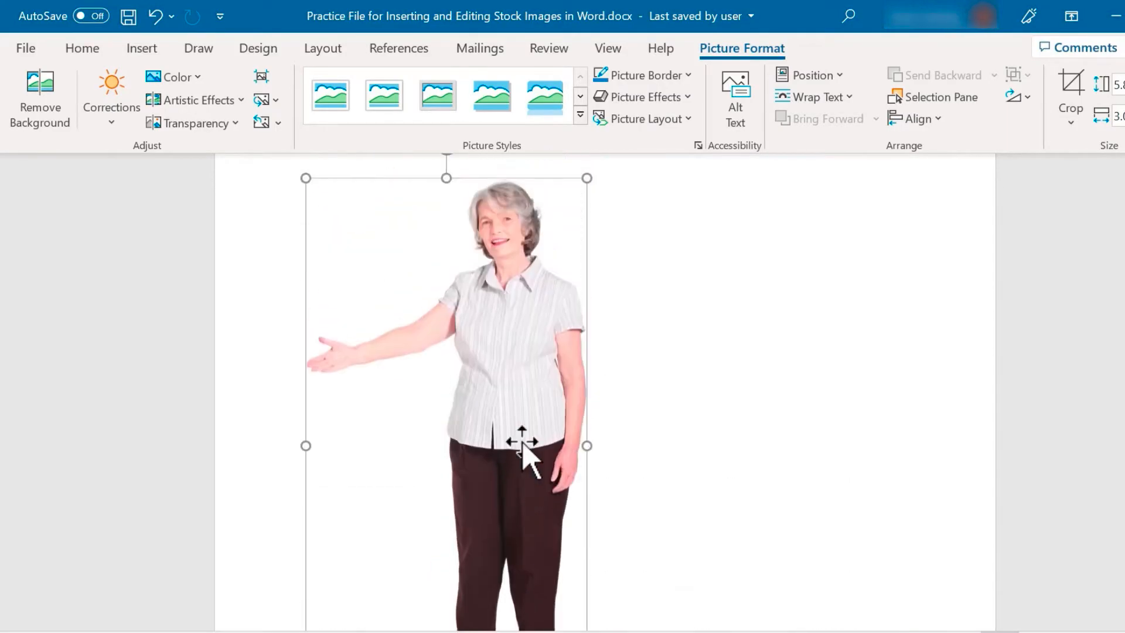
pyautogui.scroll(-3)
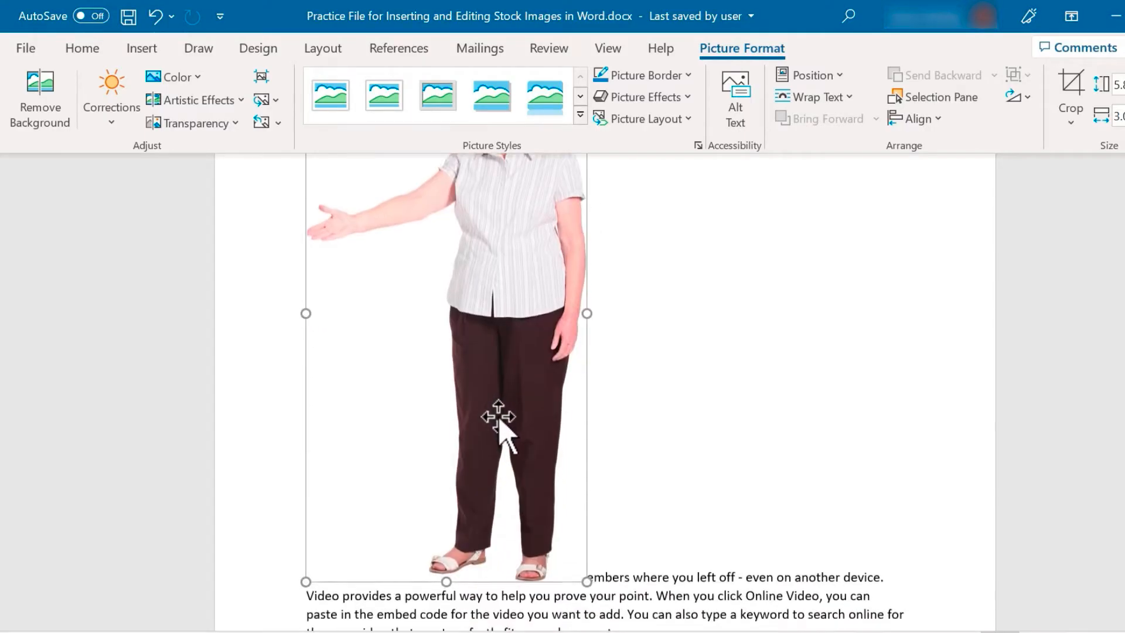
pyautogui.moveTo(499, 416); pyautogui.dragTo(524, 274)
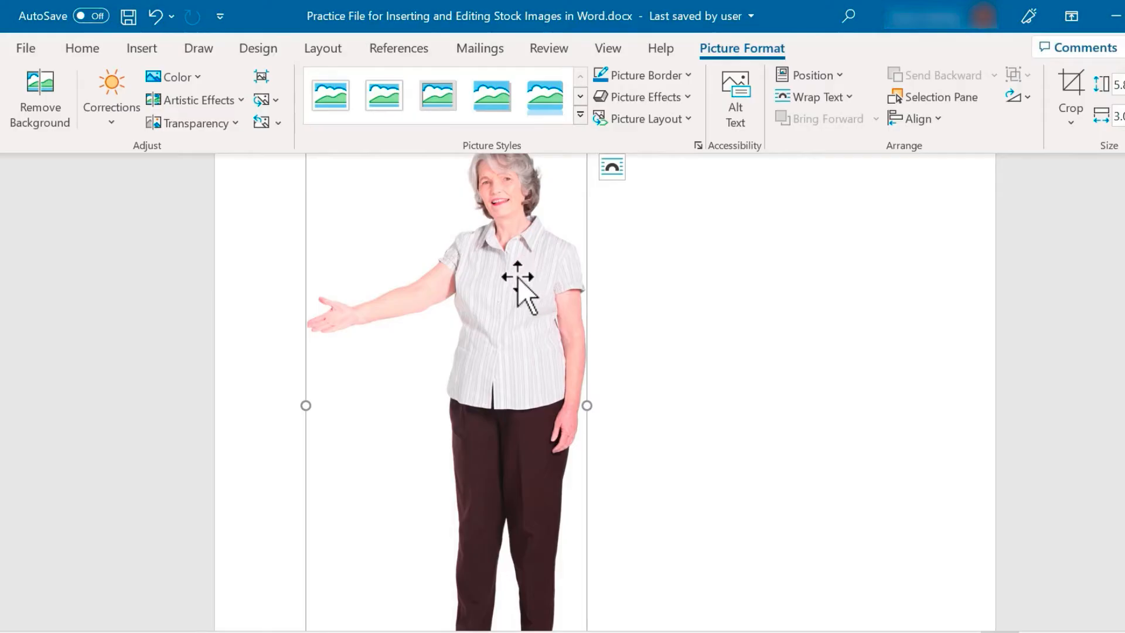
pyautogui.moveTo(522, 355)
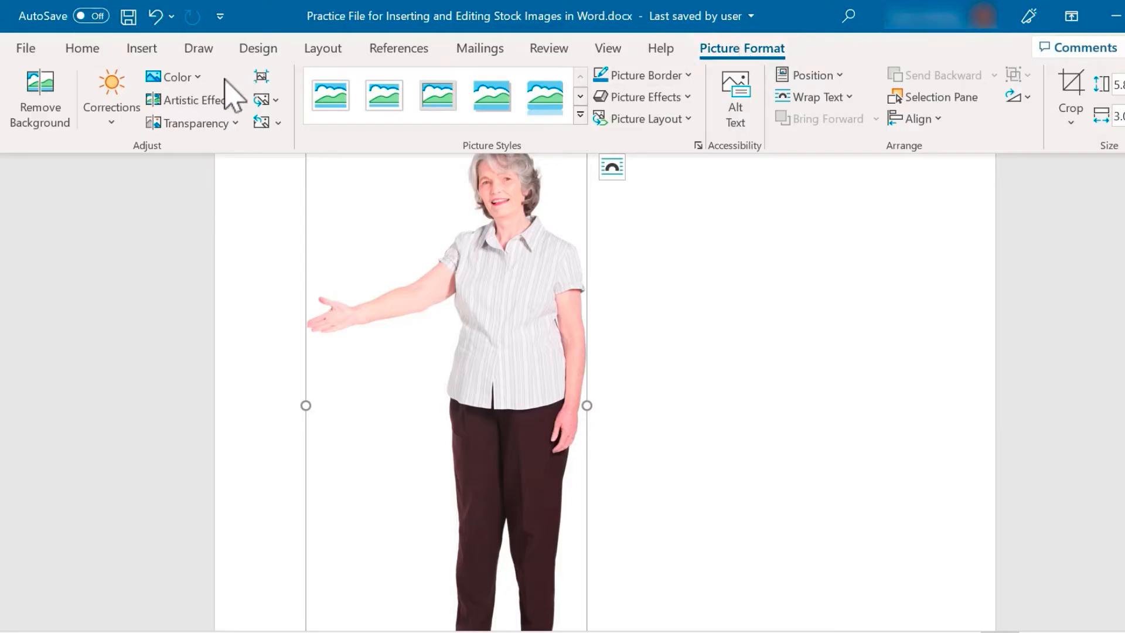
pyautogui.moveTo(739, 151)
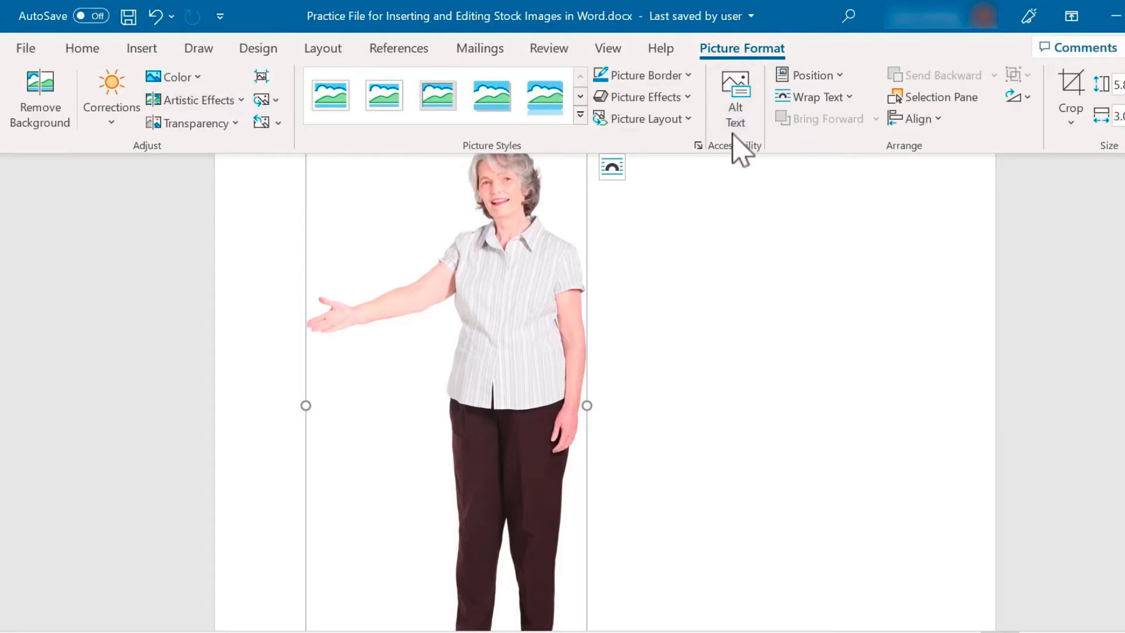
pyautogui.moveTo(814, 98)
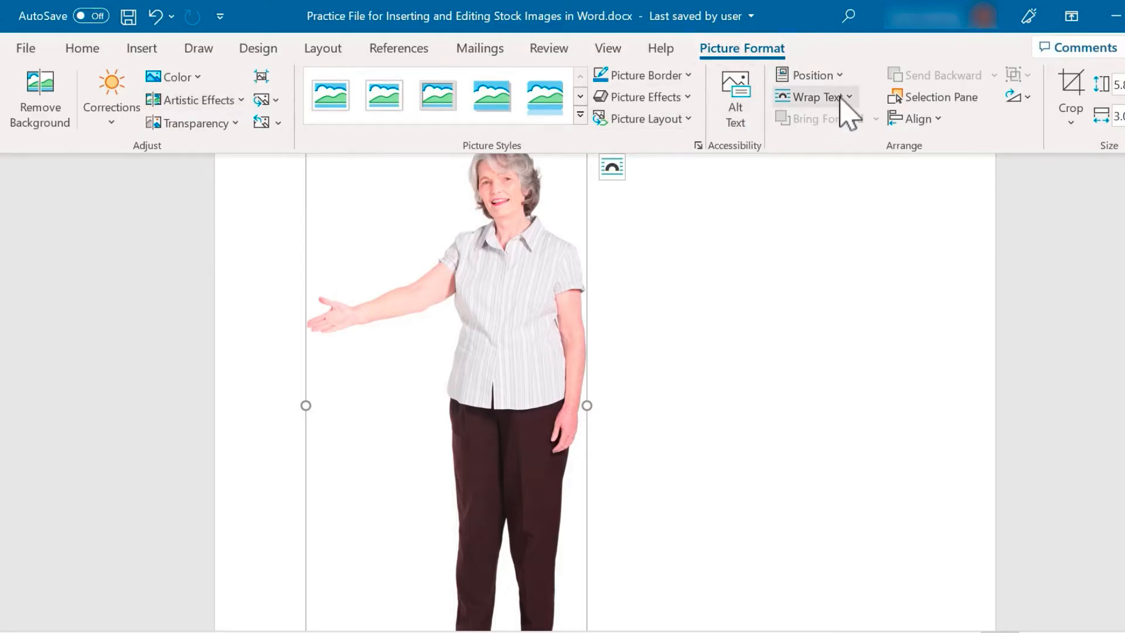
# Set the woman cutout's Wrap Text to Tight so she sits right of the paragraphs
pyautogui.click(814, 97)
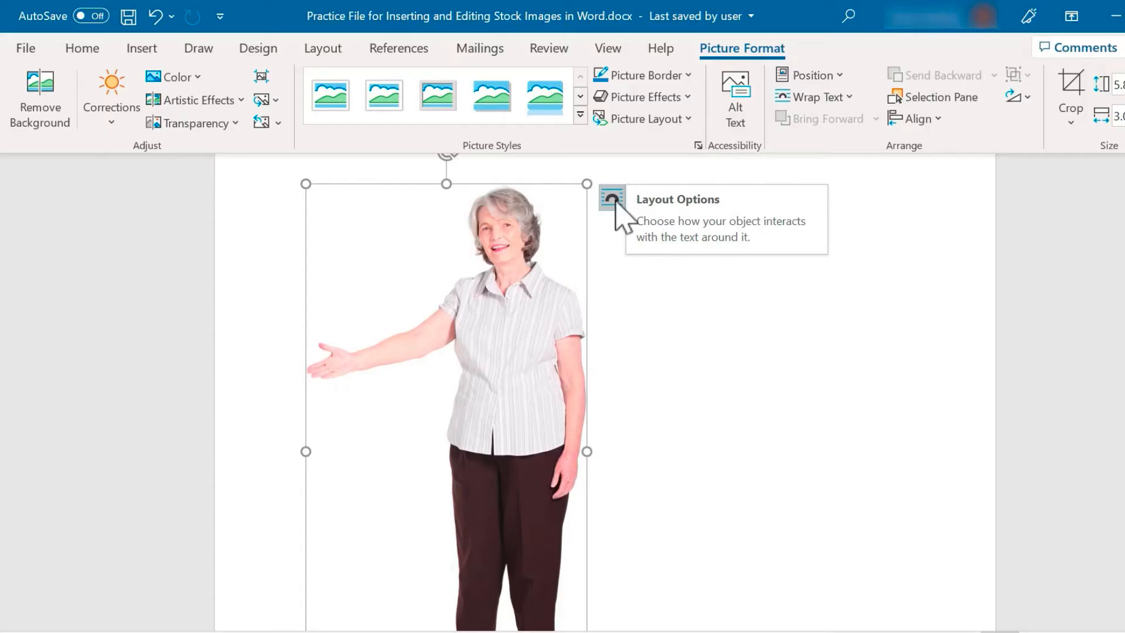
pyautogui.click(816, 98)
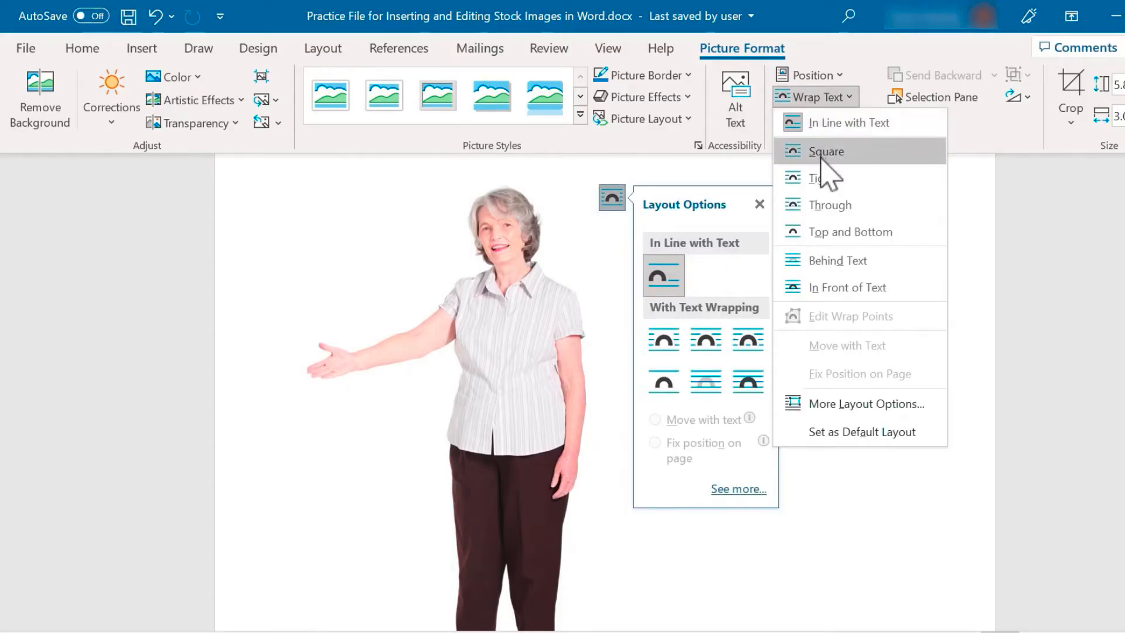
pyautogui.click(836, 260)
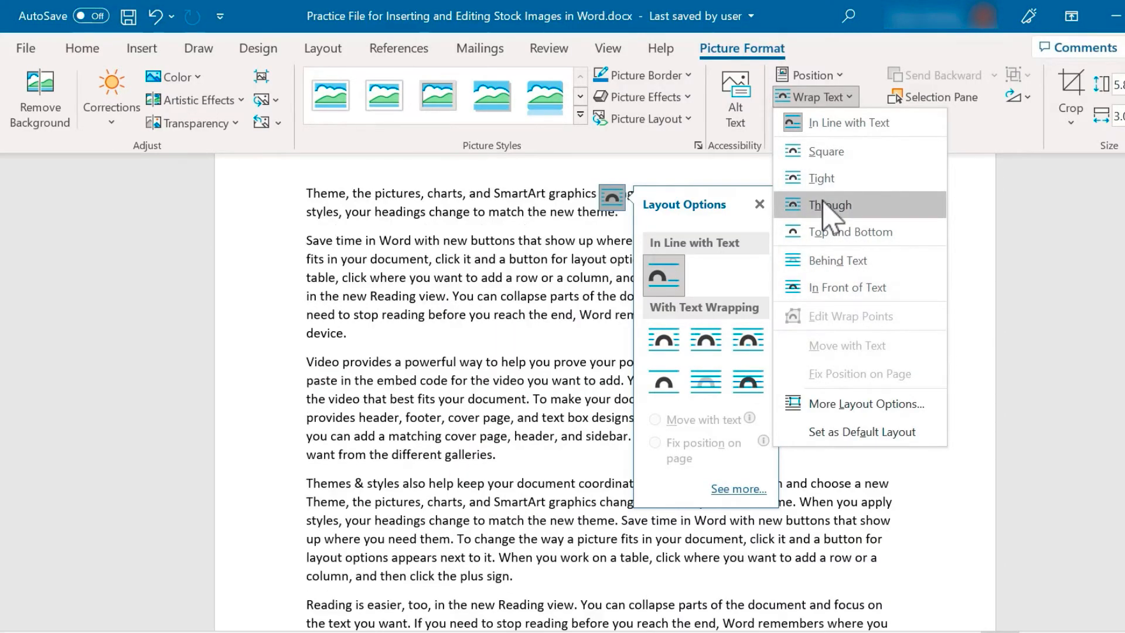
pyautogui.moveTo(821, 178)
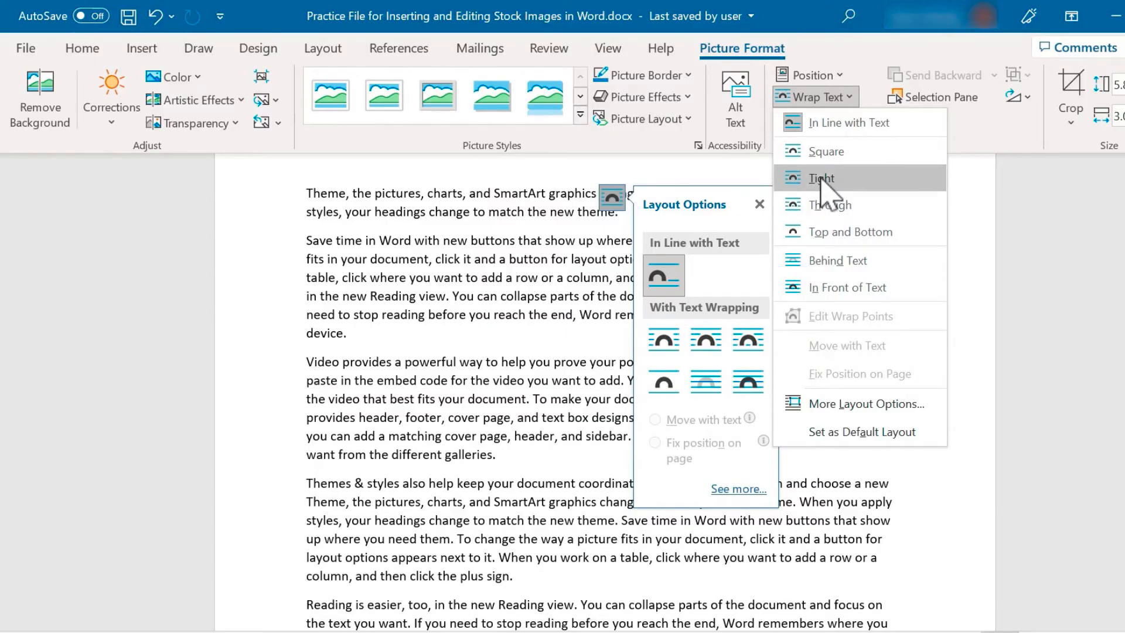
pyautogui.click(820, 178)
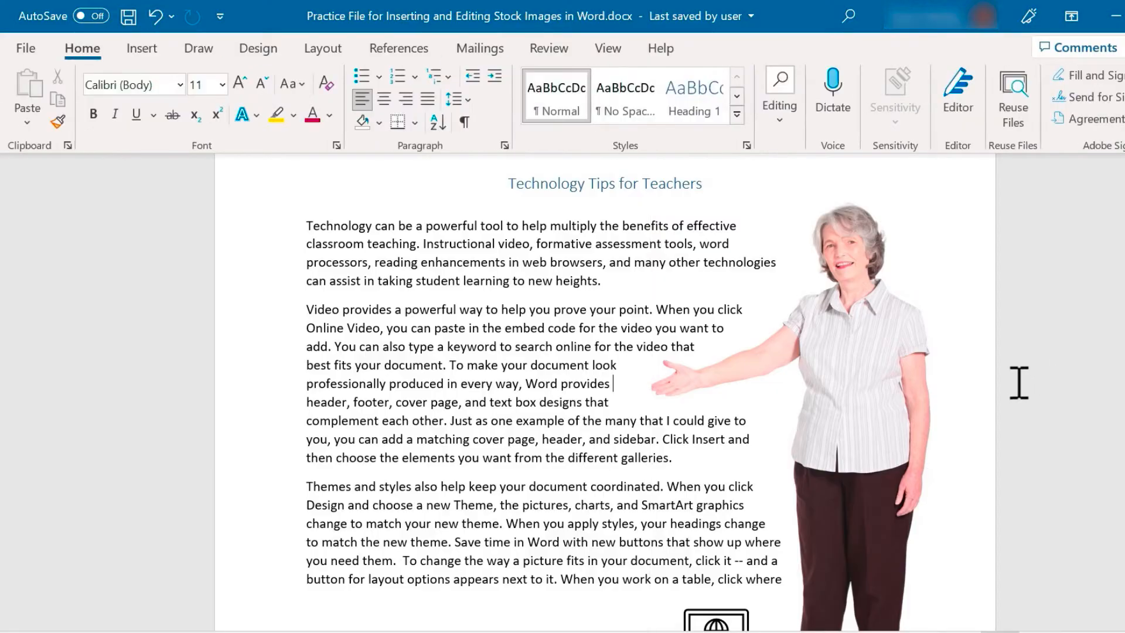
# Search the Cutout People and Stickers stock tabs for 'laptop'
pyautogui.click(142, 48)
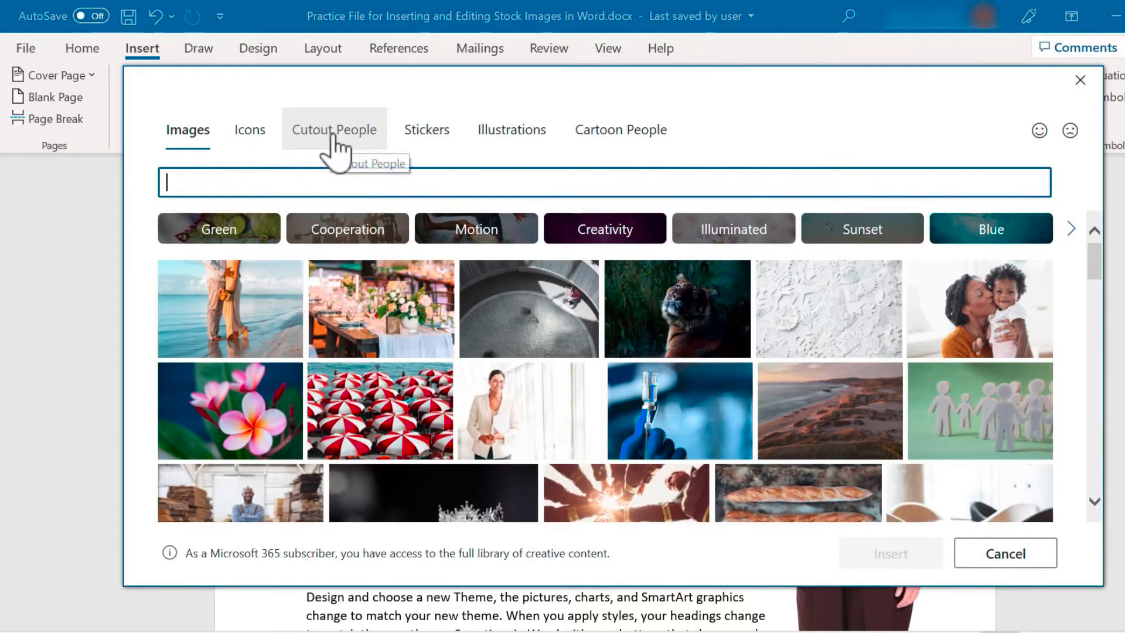
pyautogui.click(334, 130)
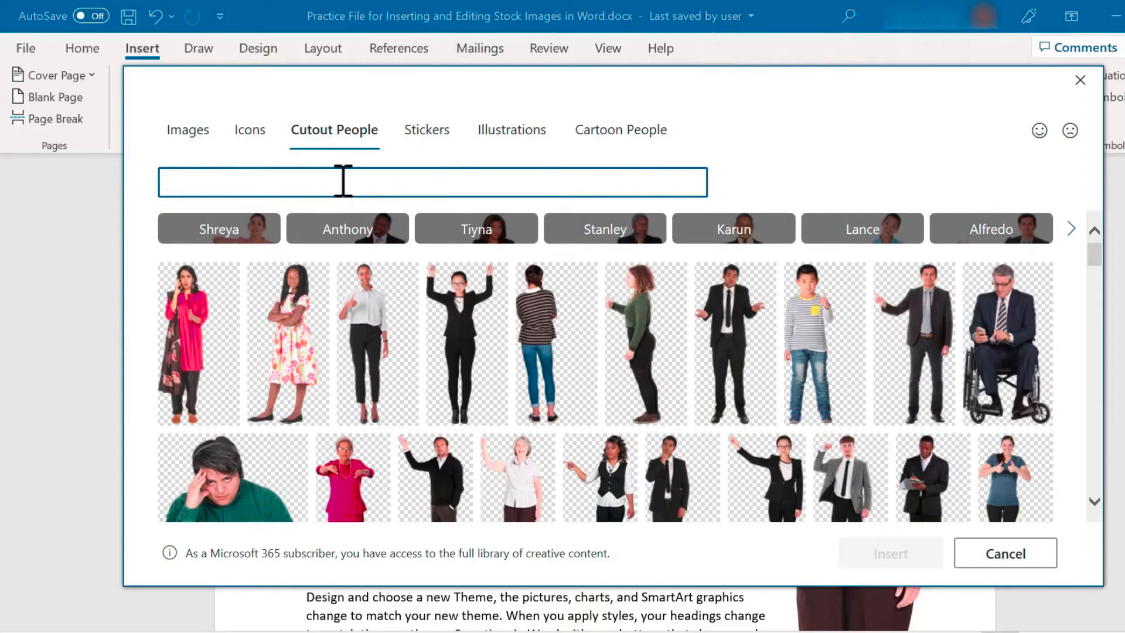
pyautogui.click(427, 130)
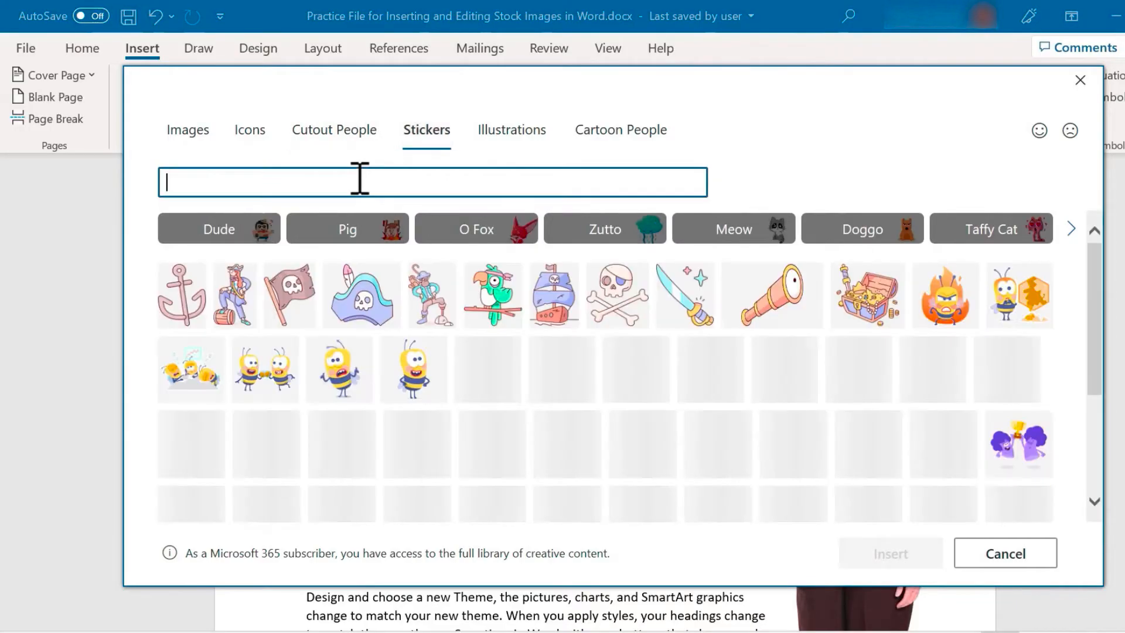
pyautogui.write('laptop')
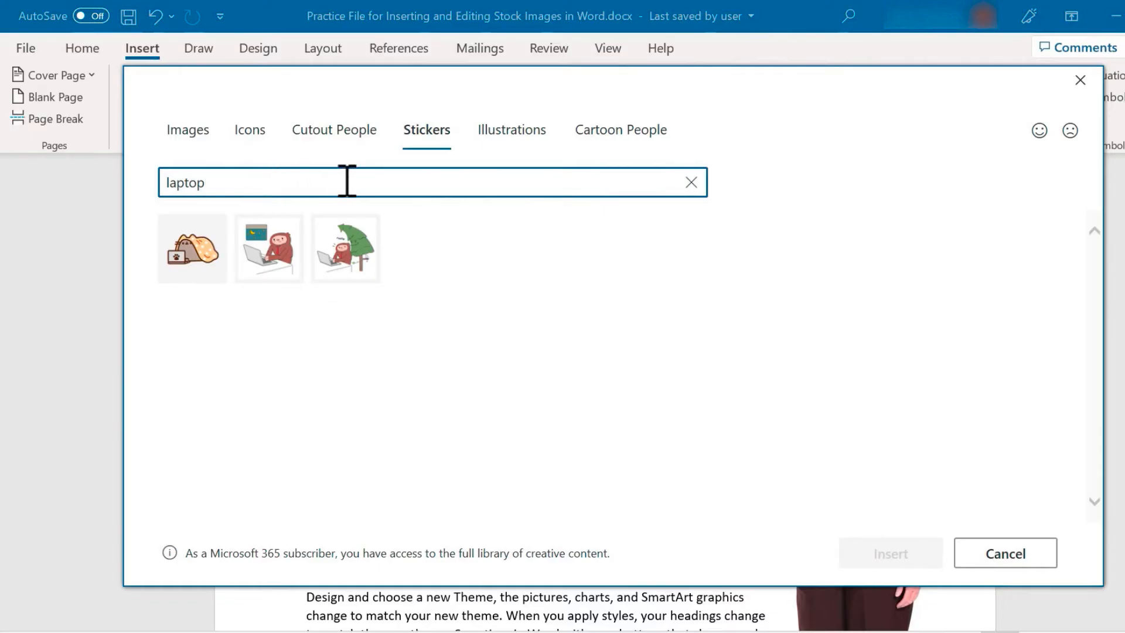
# Search Illustrations for 'laptop' and insert the first laptop illustration
pyautogui.click(510, 131)
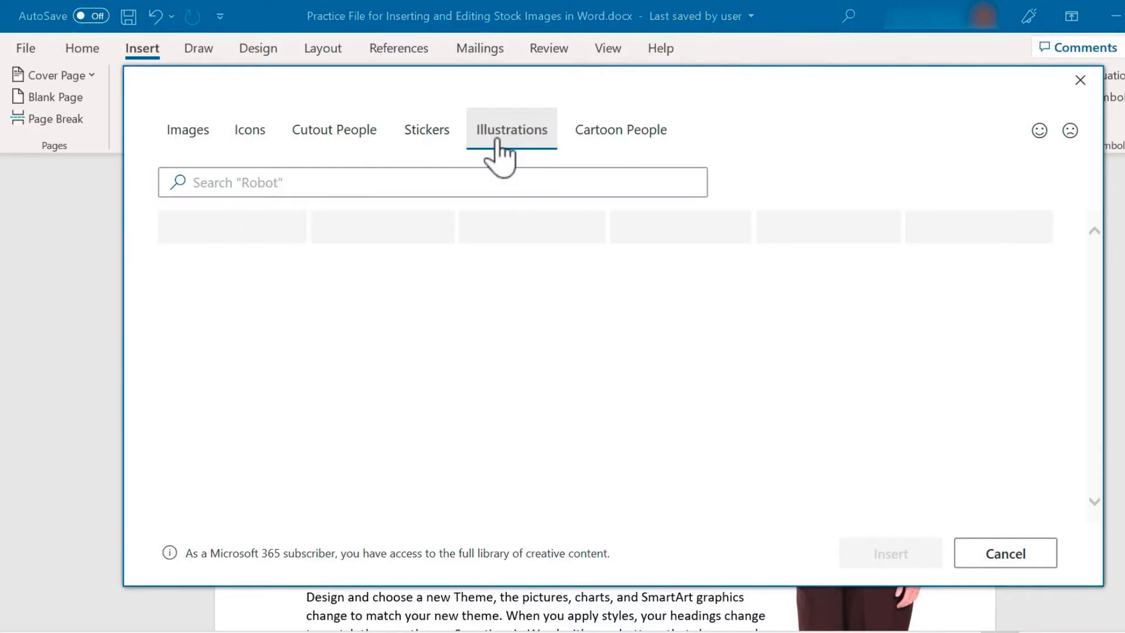
pyautogui.write('laptop')
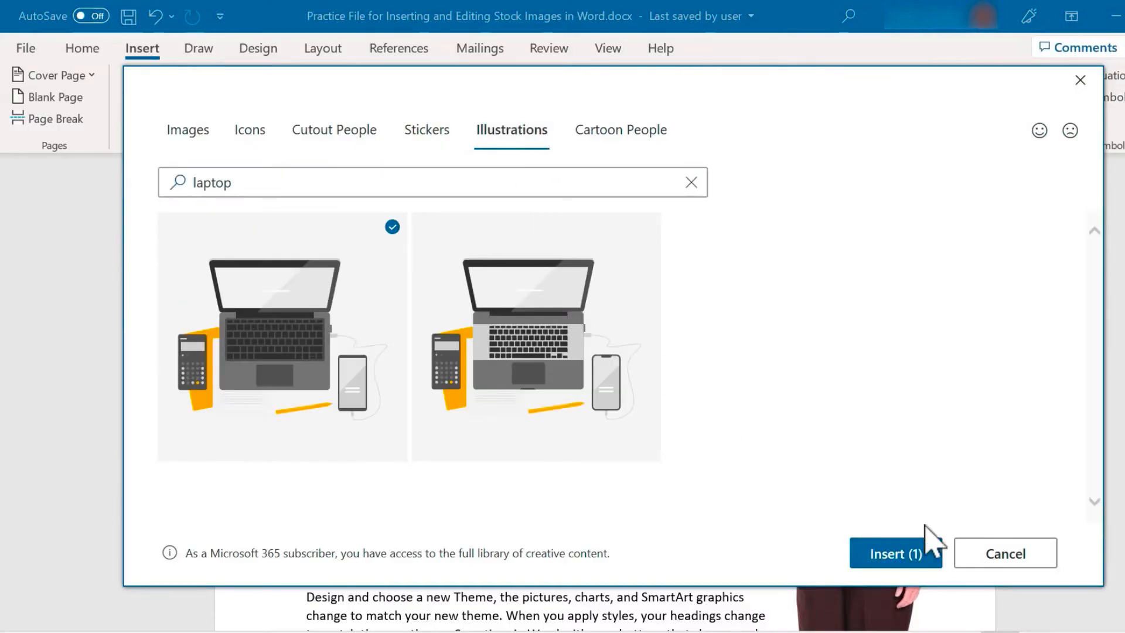
pyautogui.click(894, 553)
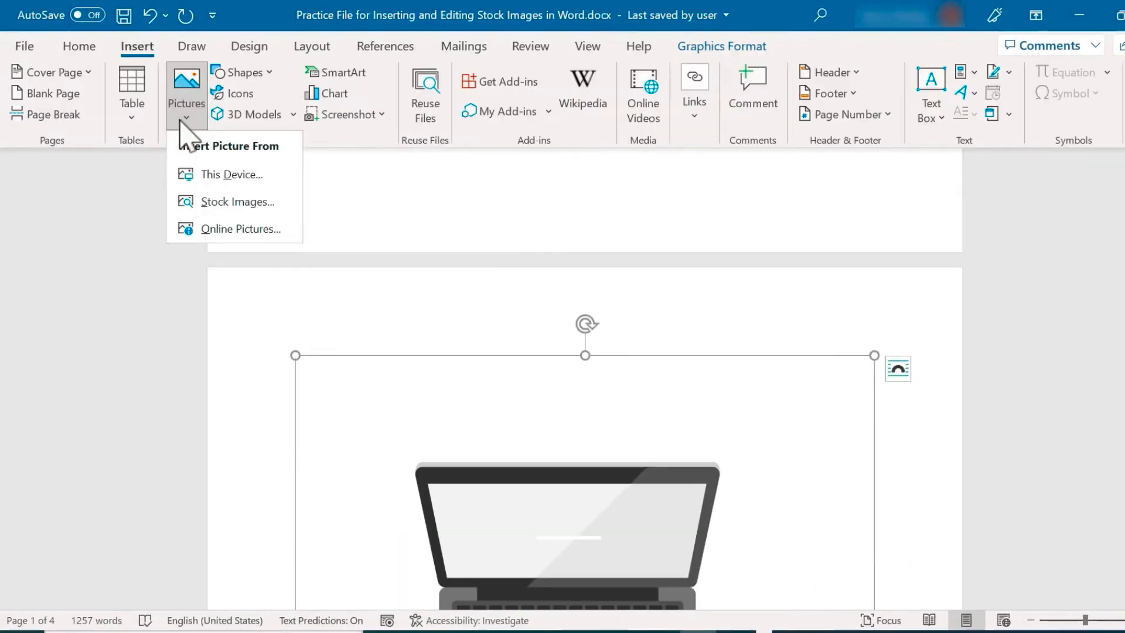
# Search Cartoon People for 'boy' and insert the boy with a backpack
pyautogui.click(237, 201)
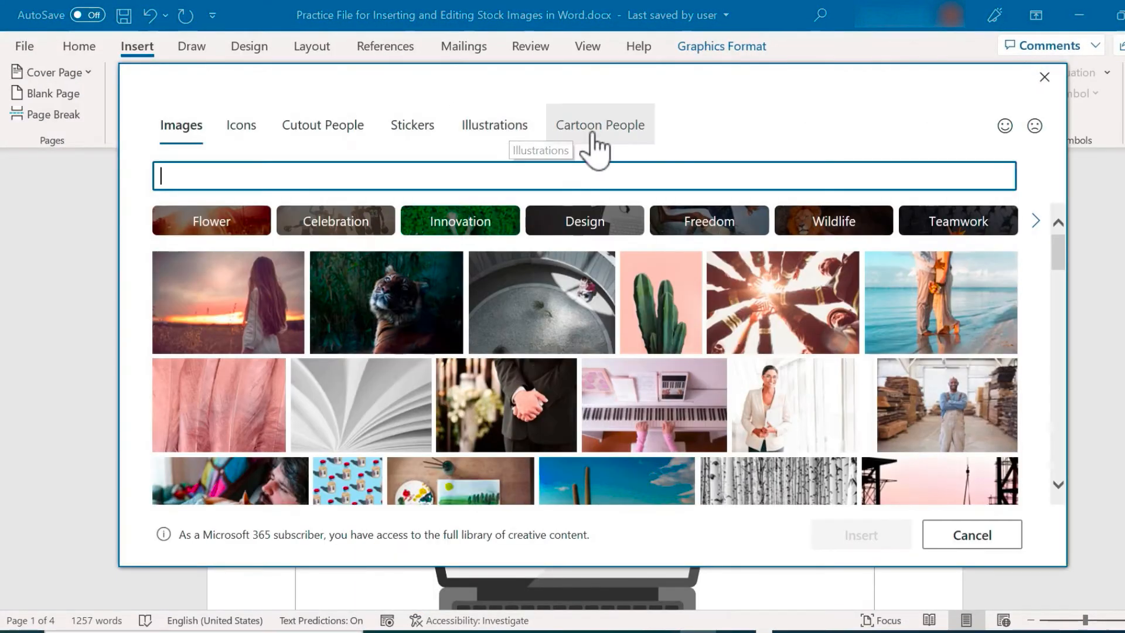
pyautogui.click(600, 126)
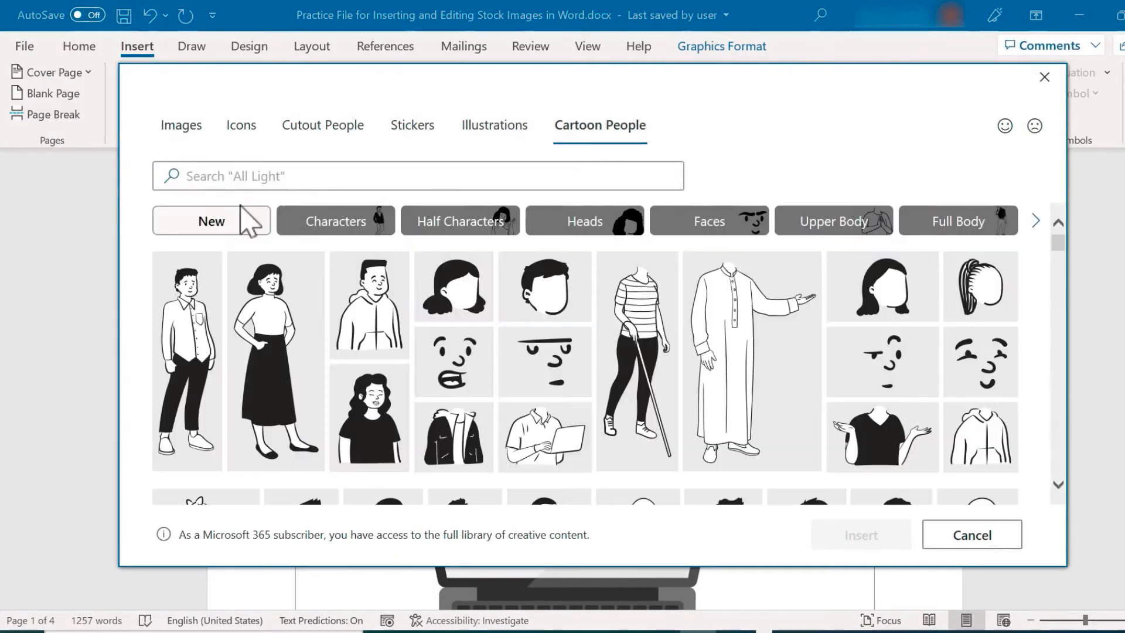
pyautogui.moveTo(980, 437)
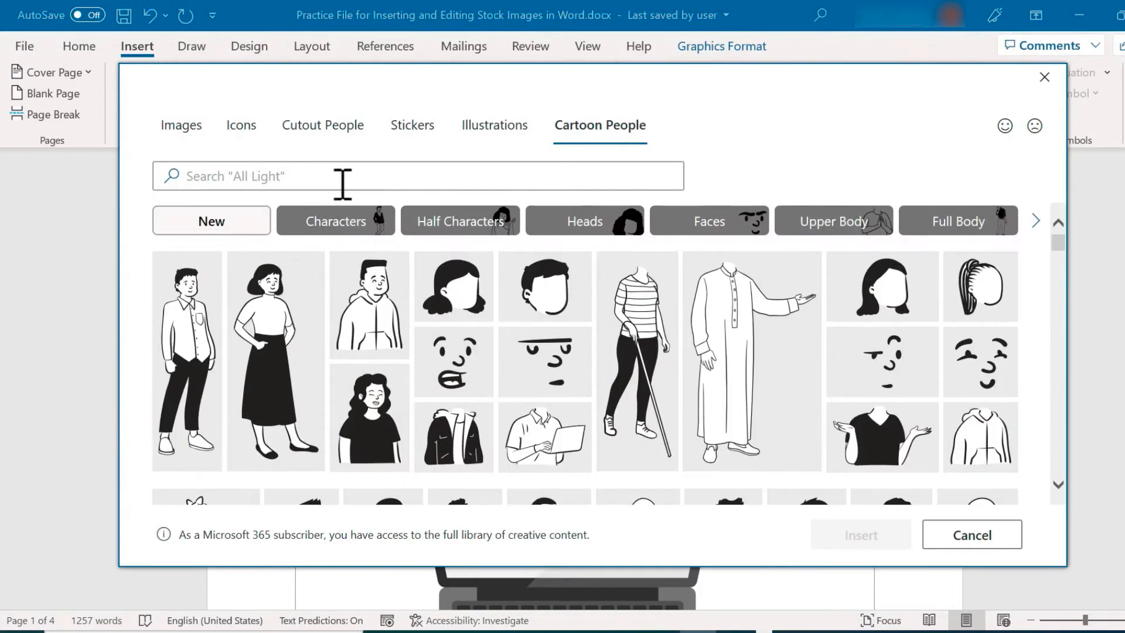
pyautogui.write('boy')
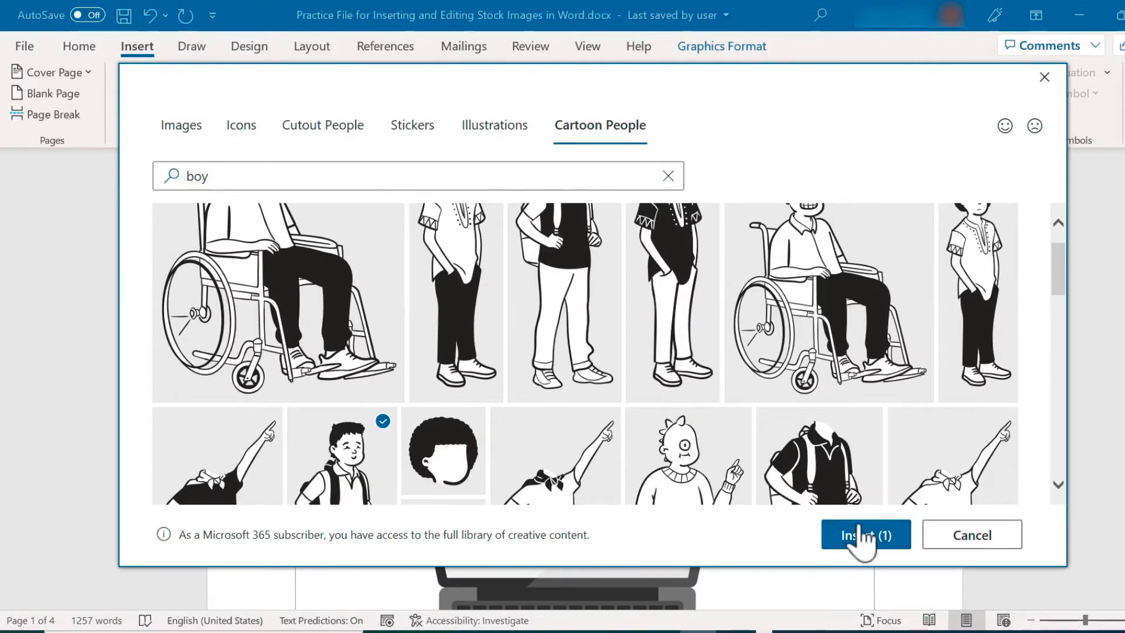
pyautogui.click(865, 534)
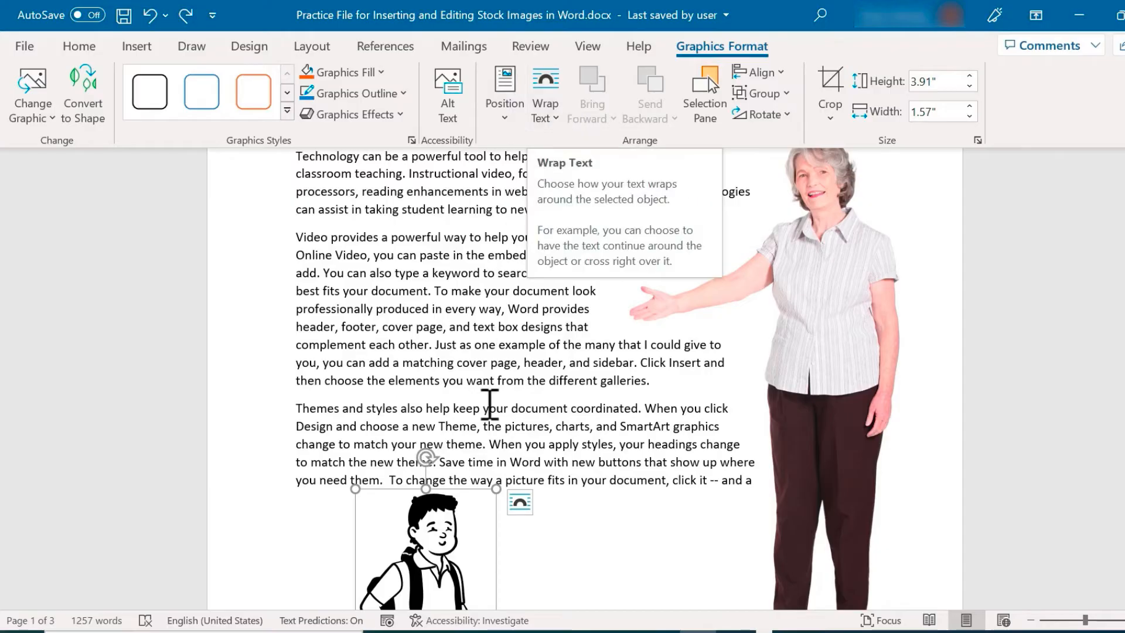
# Set the boy cartoon to In Front of Text and place it beside the Save time paragraph
pyautogui.rightClick(416, 541)
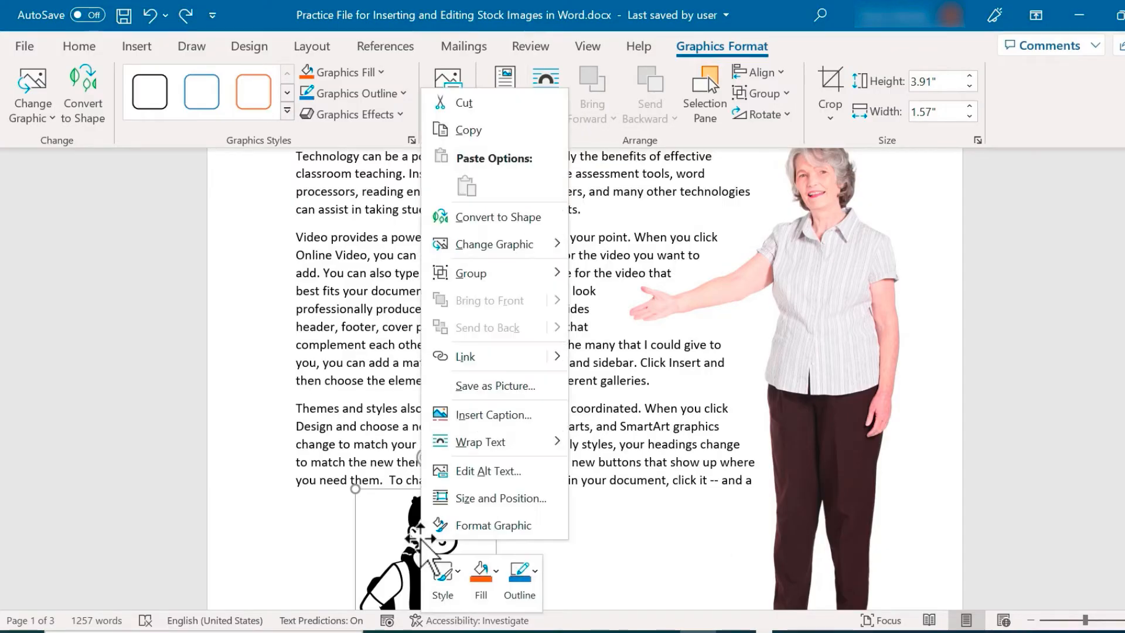
pyautogui.moveTo(501, 498)
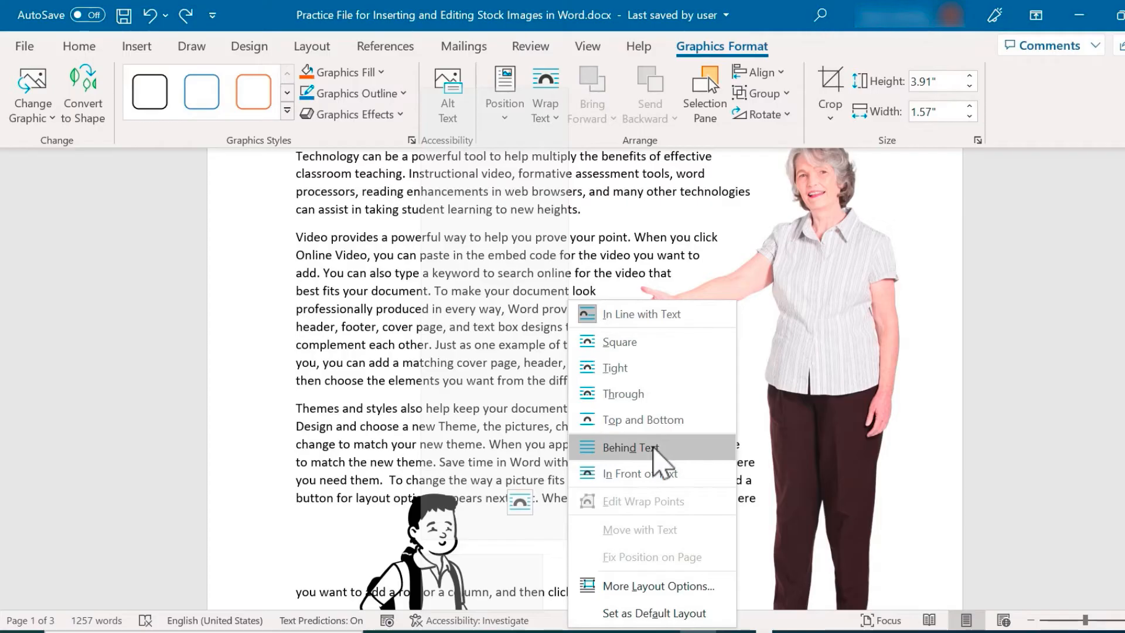
pyautogui.moveTo(639, 472)
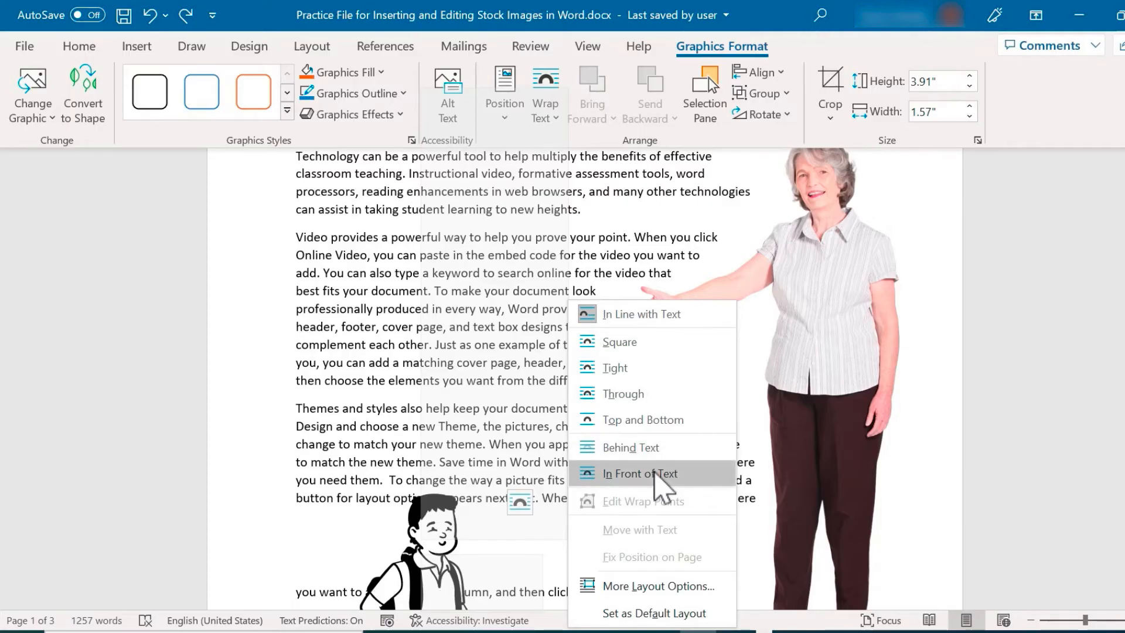
pyautogui.click(638, 473)
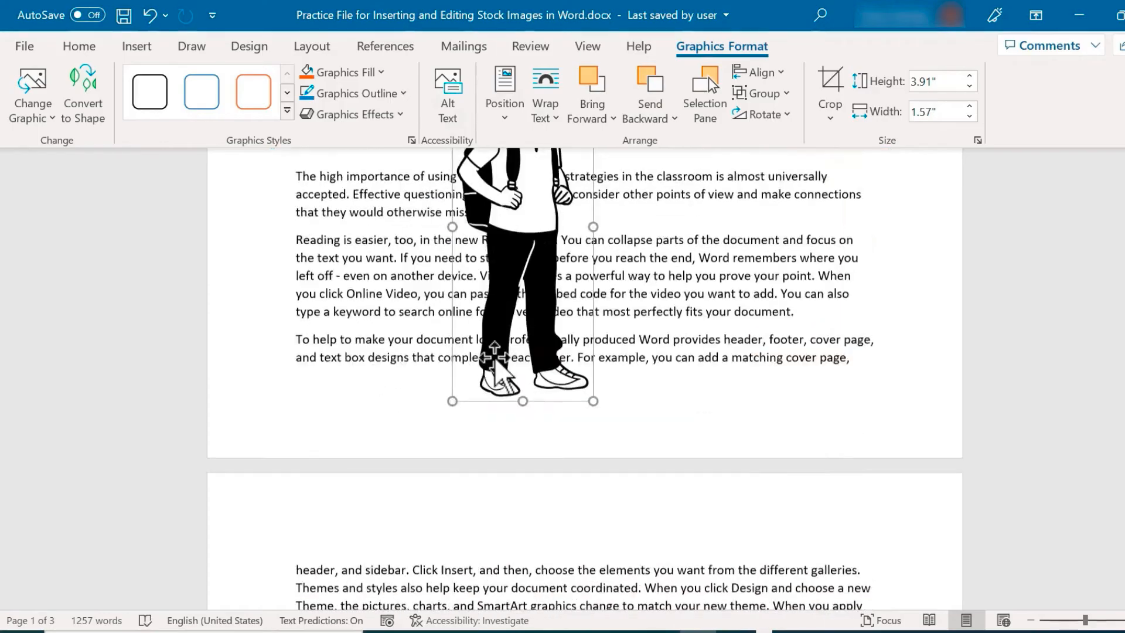
pyautogui.scroll(-3)
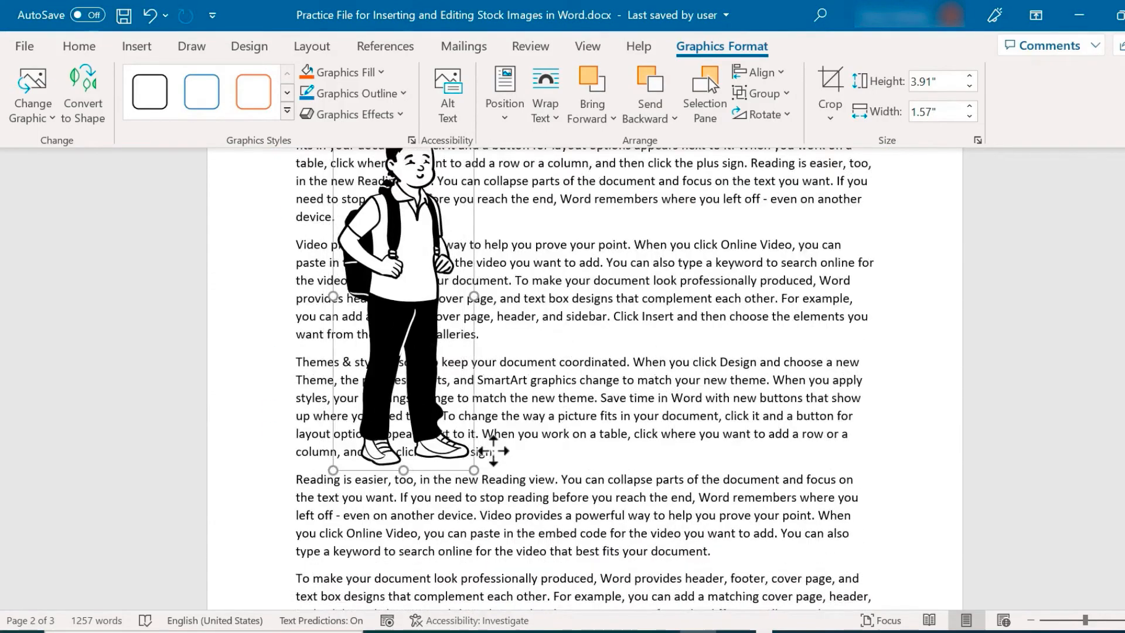
pyautogui.scroll(-3)
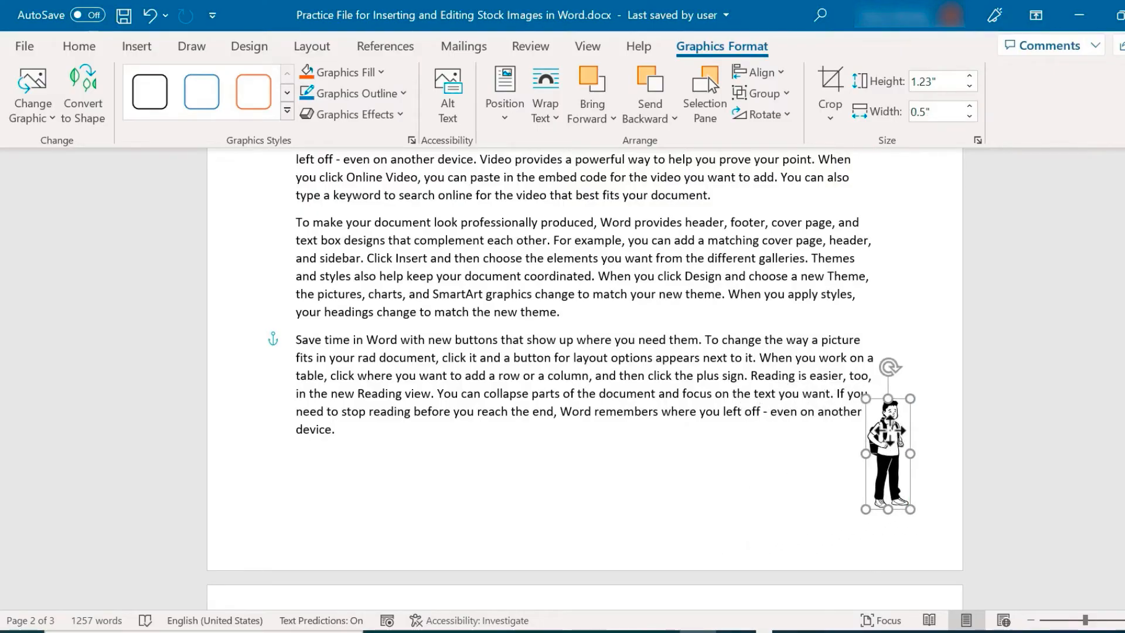
# Cancel a Stock Images dialog, then reposition the woman picture further right
pyautogui.click(186, 86)
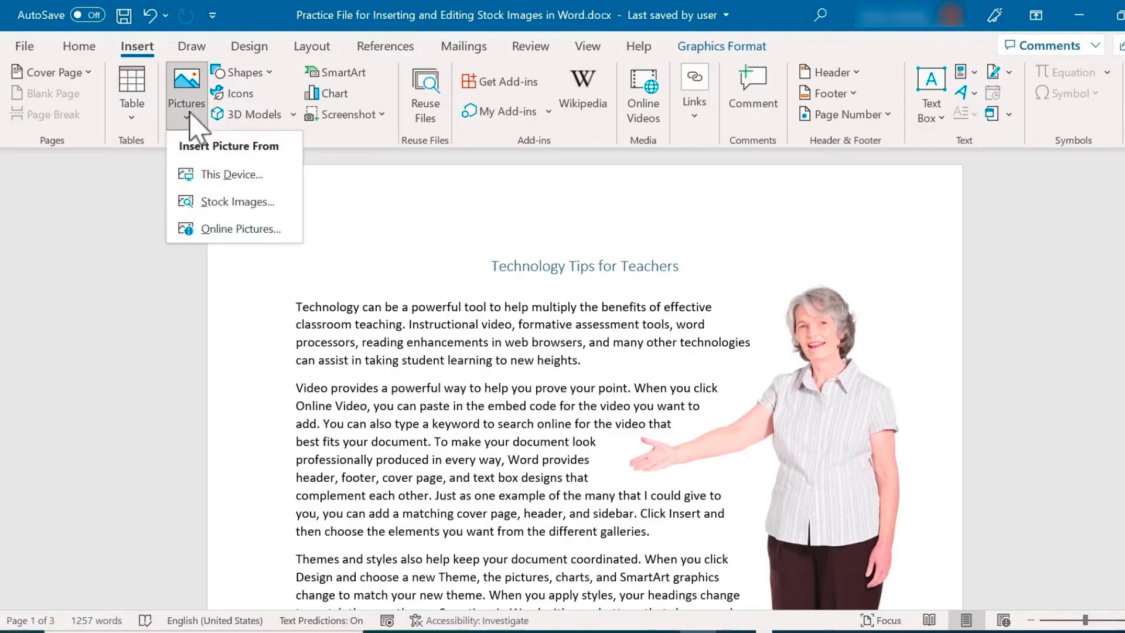
pyautogui.click(237, 200)
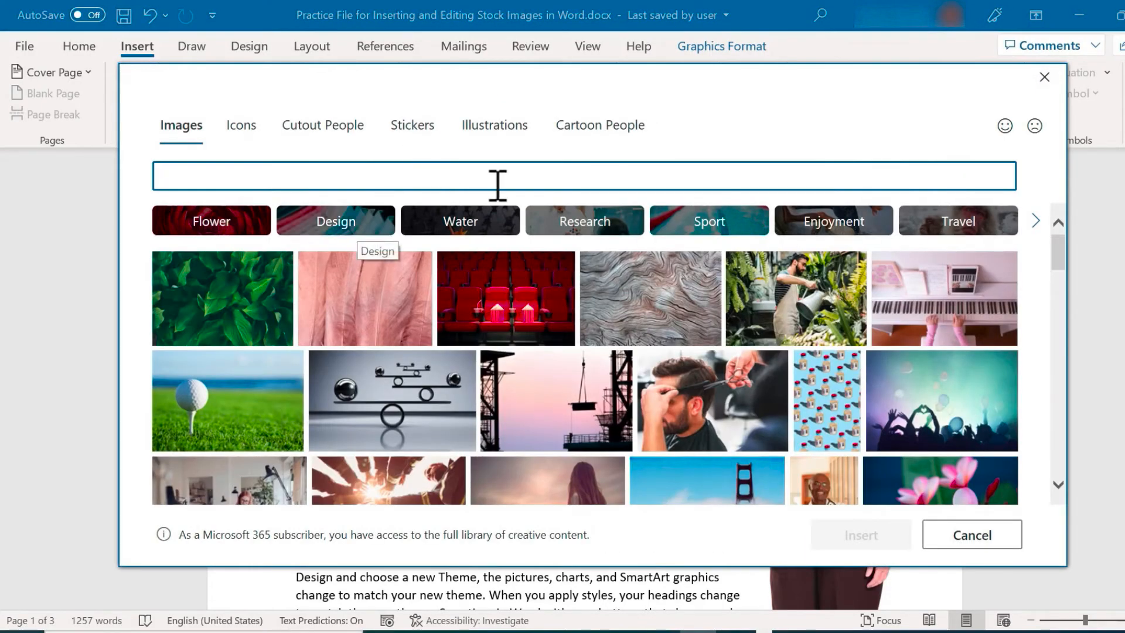
pyautogui.moveTo(600, 125)
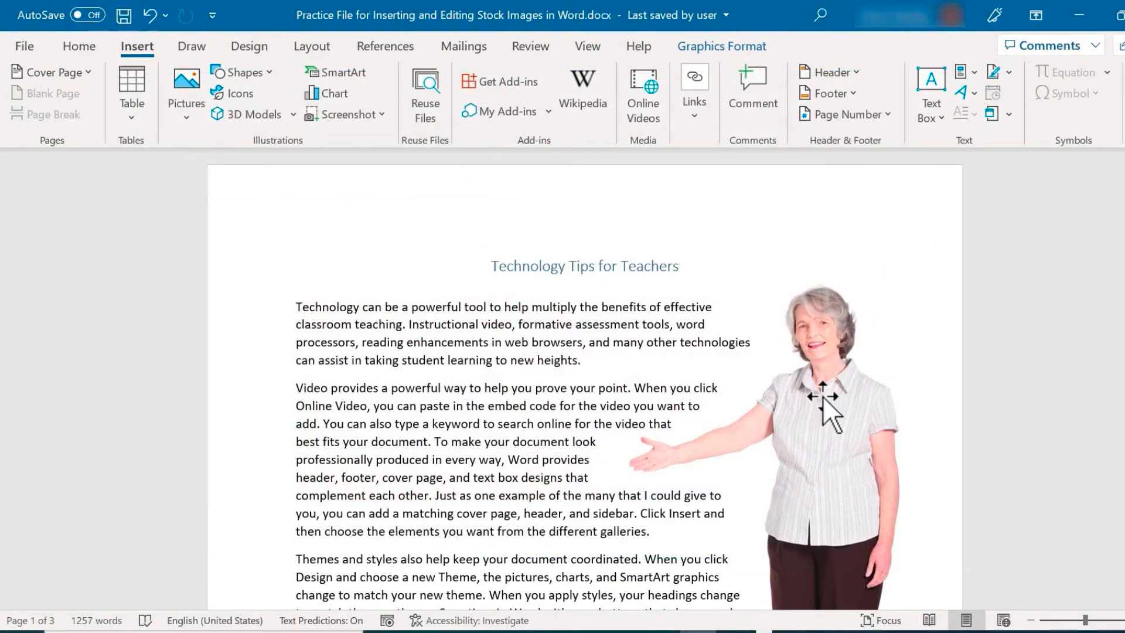
pyautogui.rightClick(804, 409)
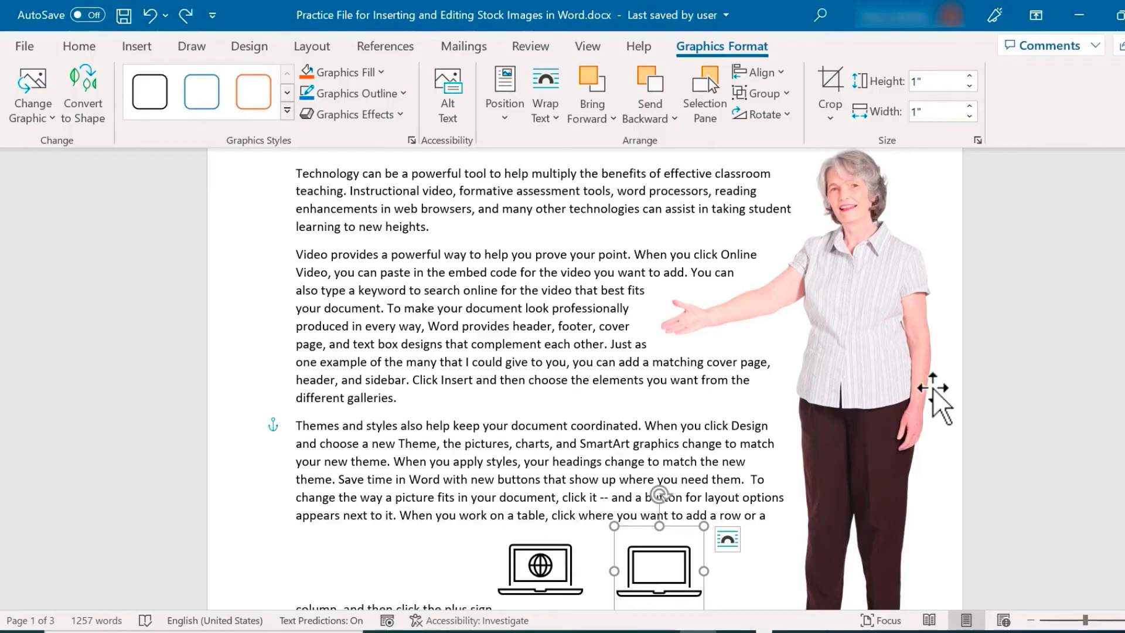
pyautogui.moveTo(854, 301)
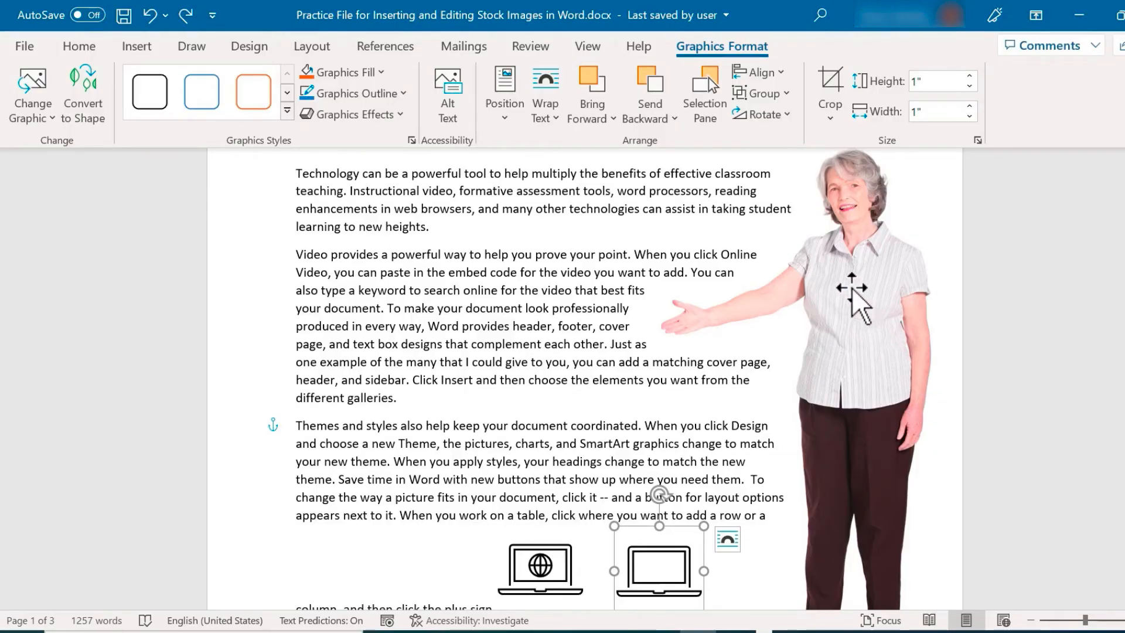
pyautogui.moveTo(893, 247)
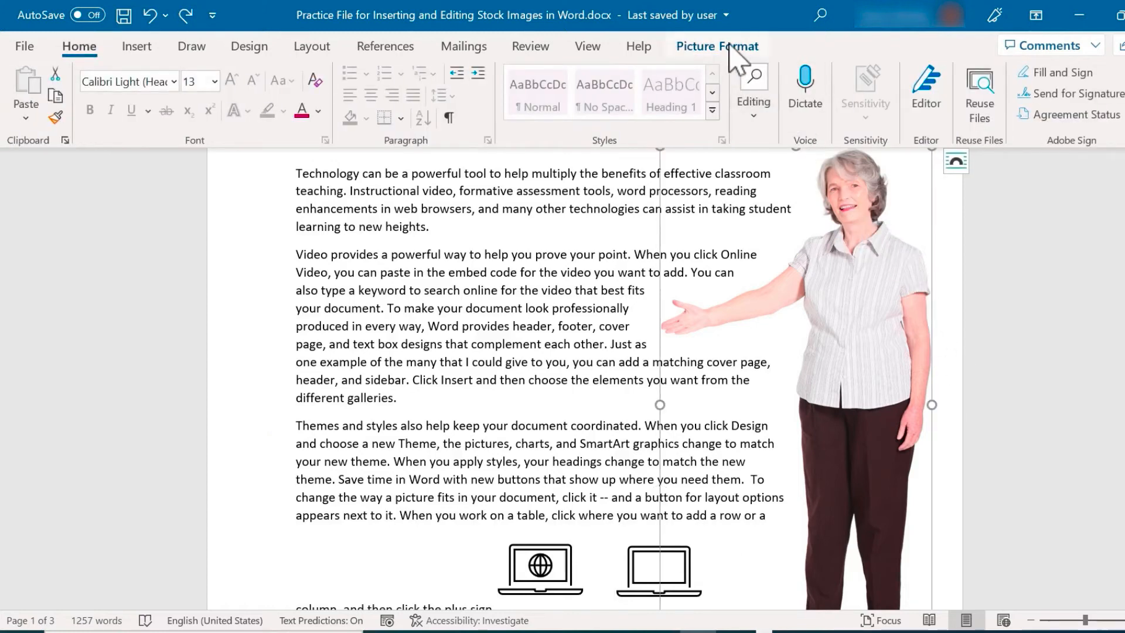
# Raise the woman picture's transparency to about 48% in Picture Transparency Options
pyautogui.click(716, 46)
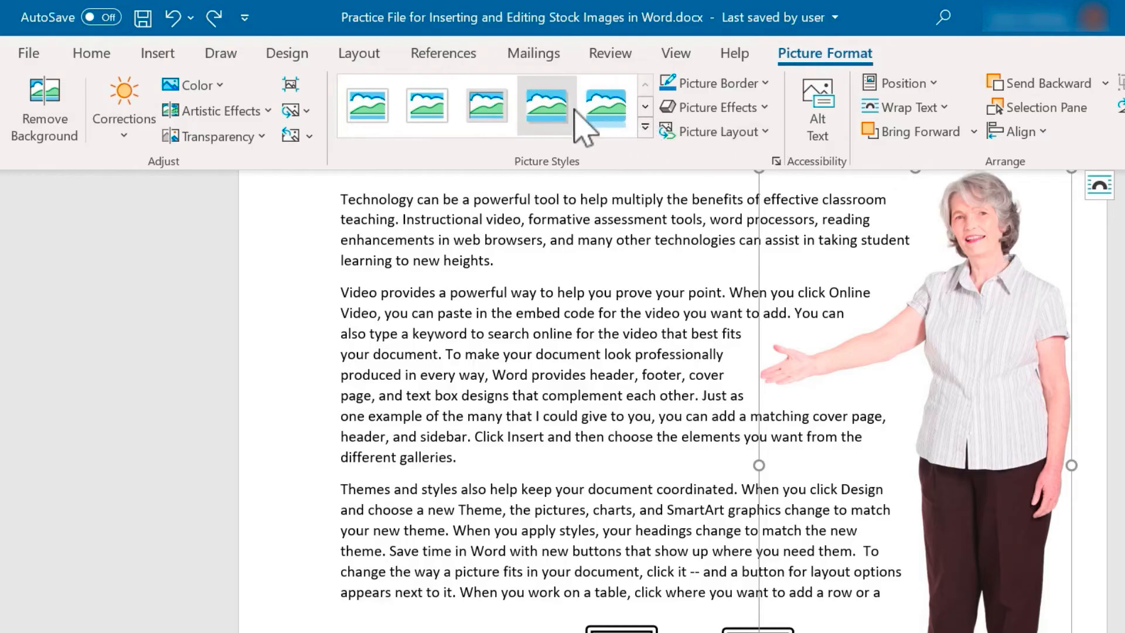
pyautogui.moveTo(717, 106)
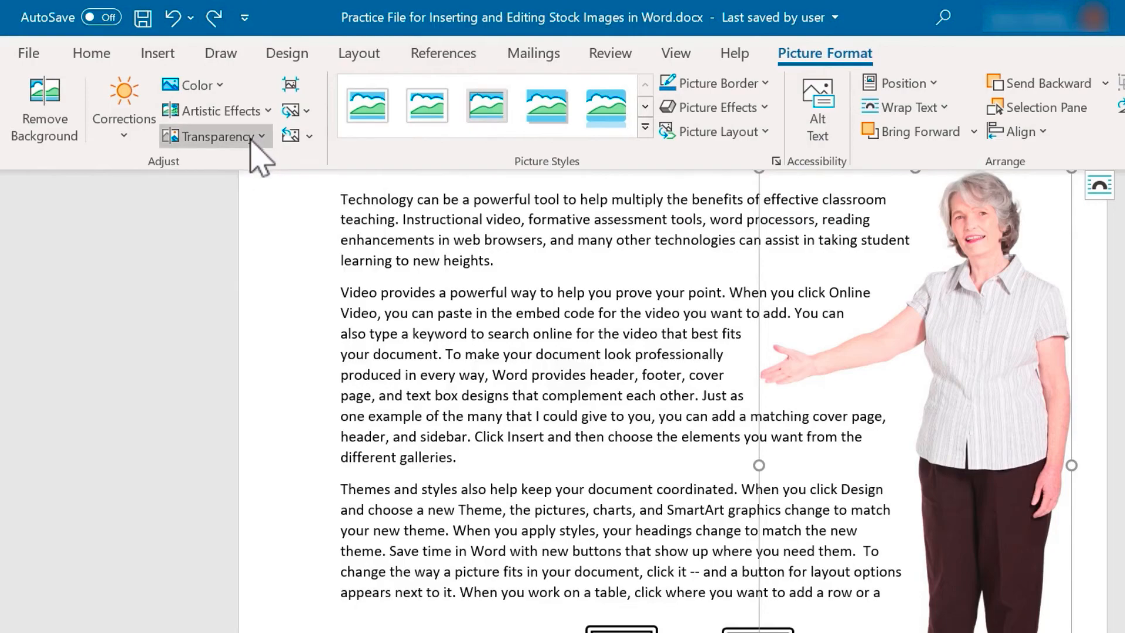
pyautogui.click(213, 136)
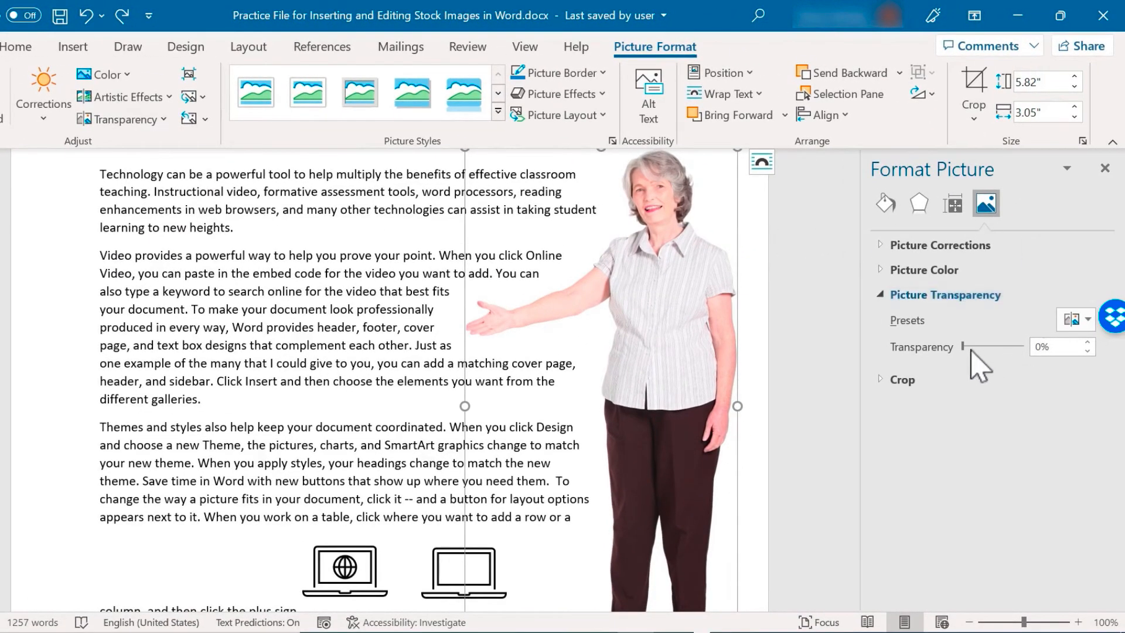
pyautogui.moveTo(966, 347); pyautogui.dragTo(973, 347)
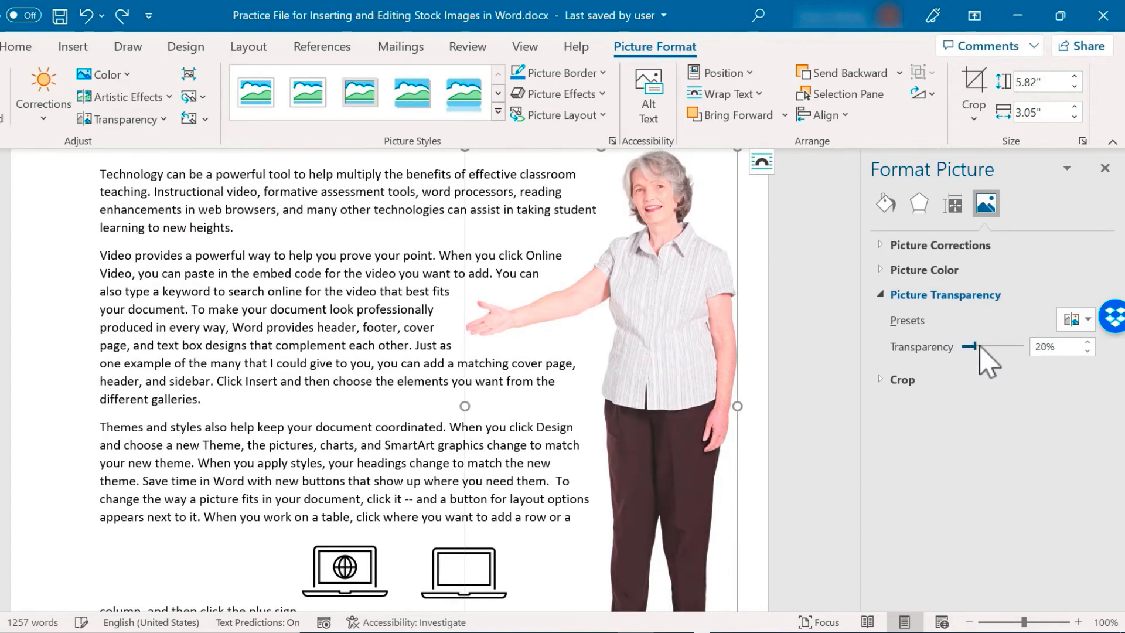
pyautogui.moveTo(970, 346); pyautogui.dragTo(1004, 346)
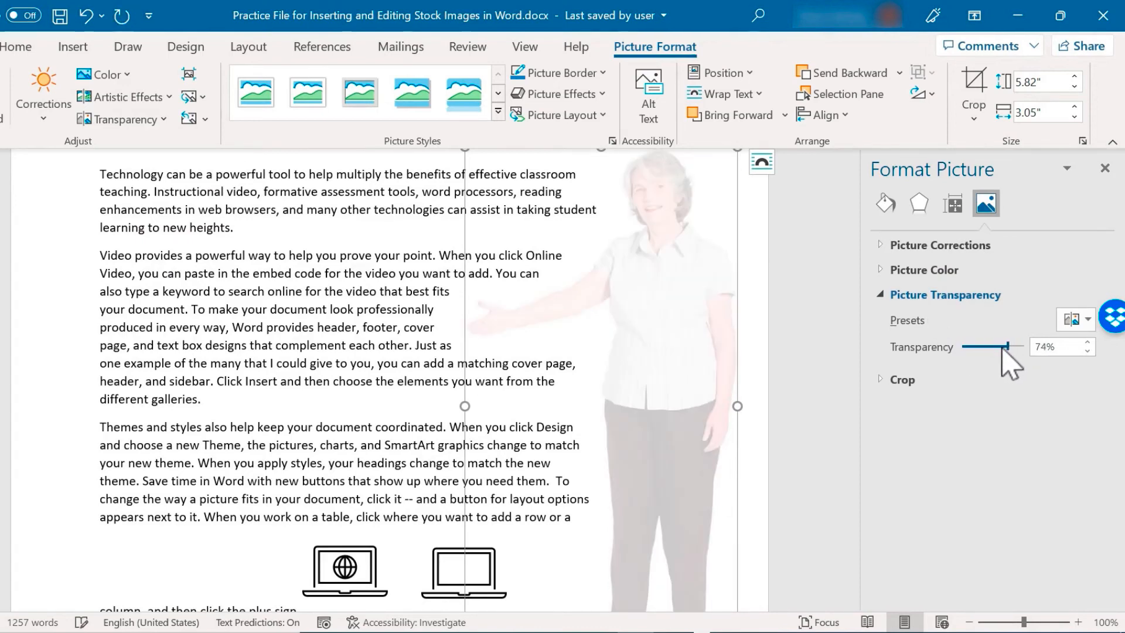
pyautogui.moveTo(1005, 347); pyautogui.dragTo(994, 346)
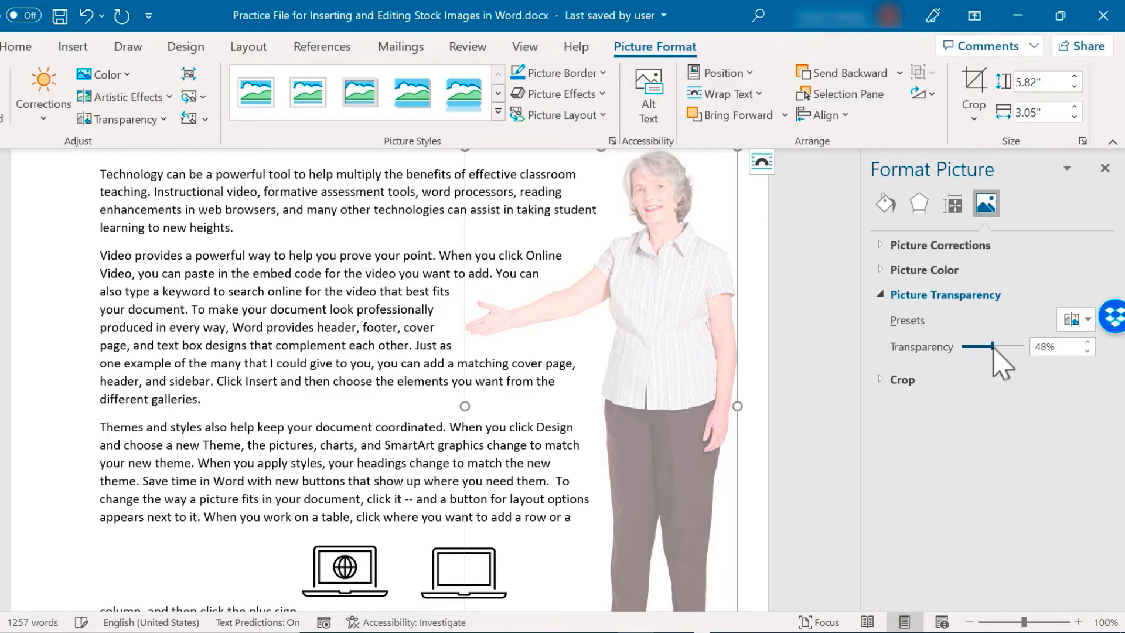
pyautogui.moveTo(992, 347); pyautogui.dragTo(1003, 346)
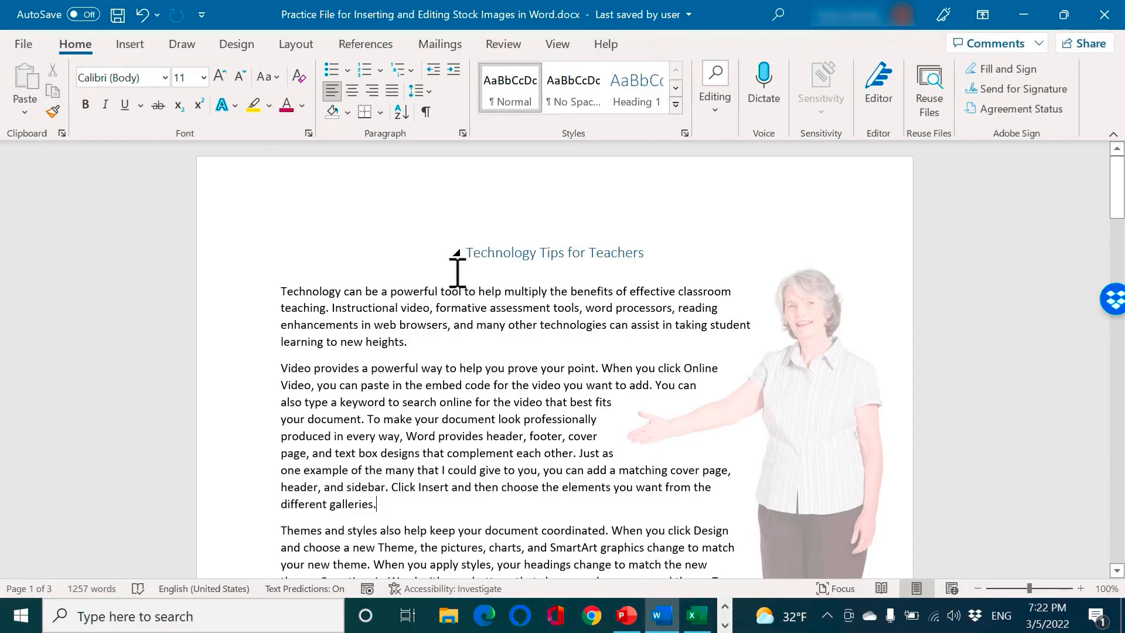
pyautogui.moveTo(189, 172)
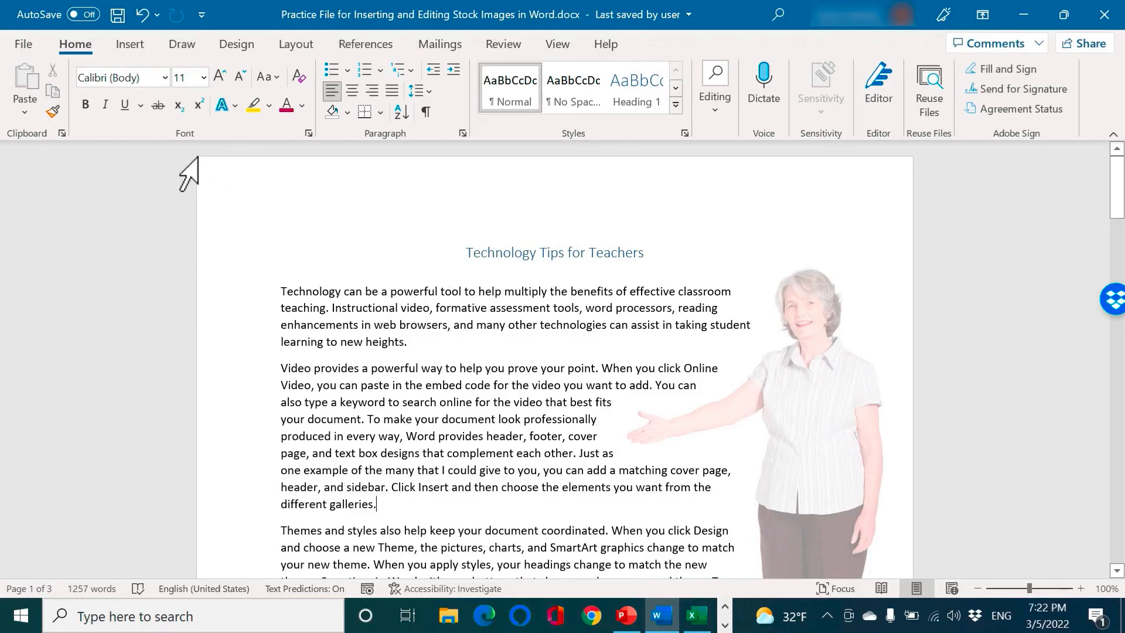
# Select the faded cutout woman picture and show its Picture Format options
pyautogui.click(130, 43)
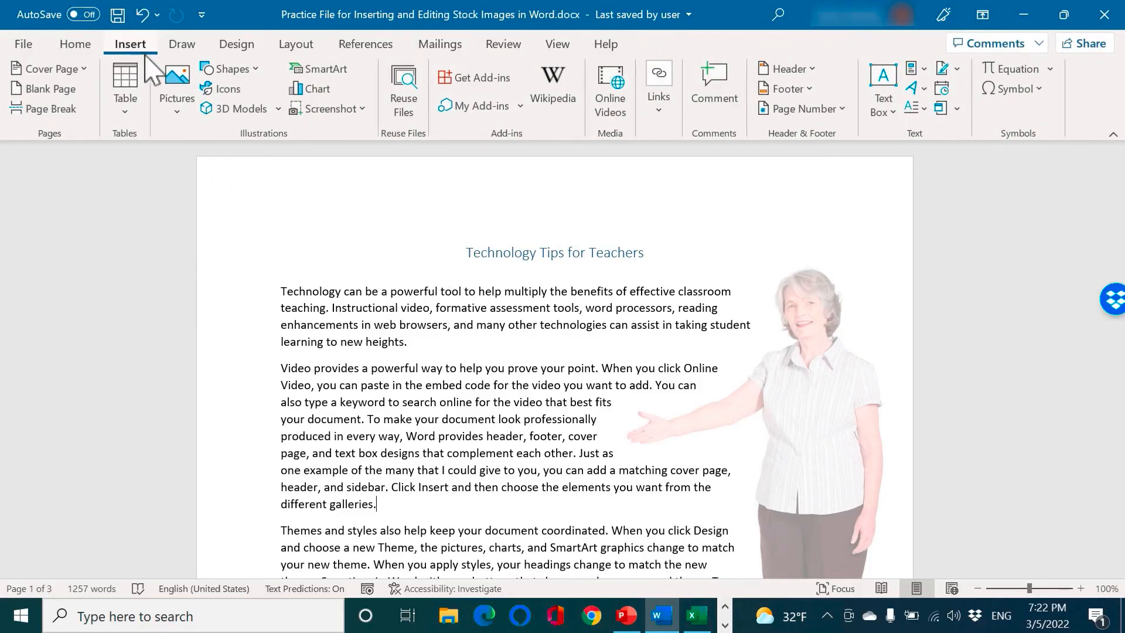
pyautogui.click(176, 90)
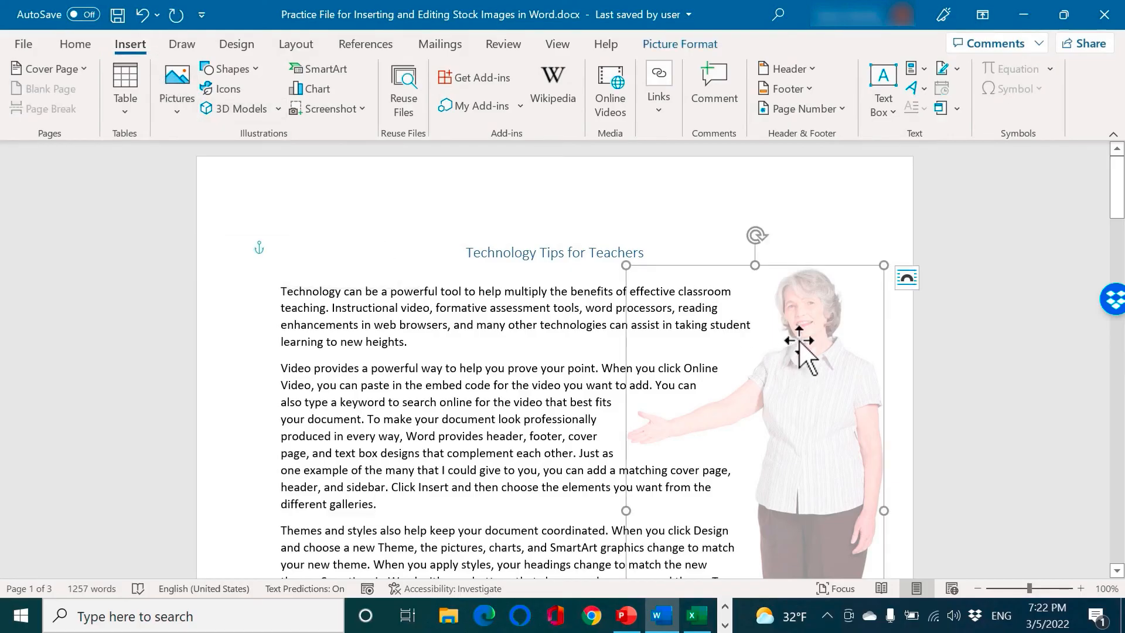
pyautogui.click(679, 44)
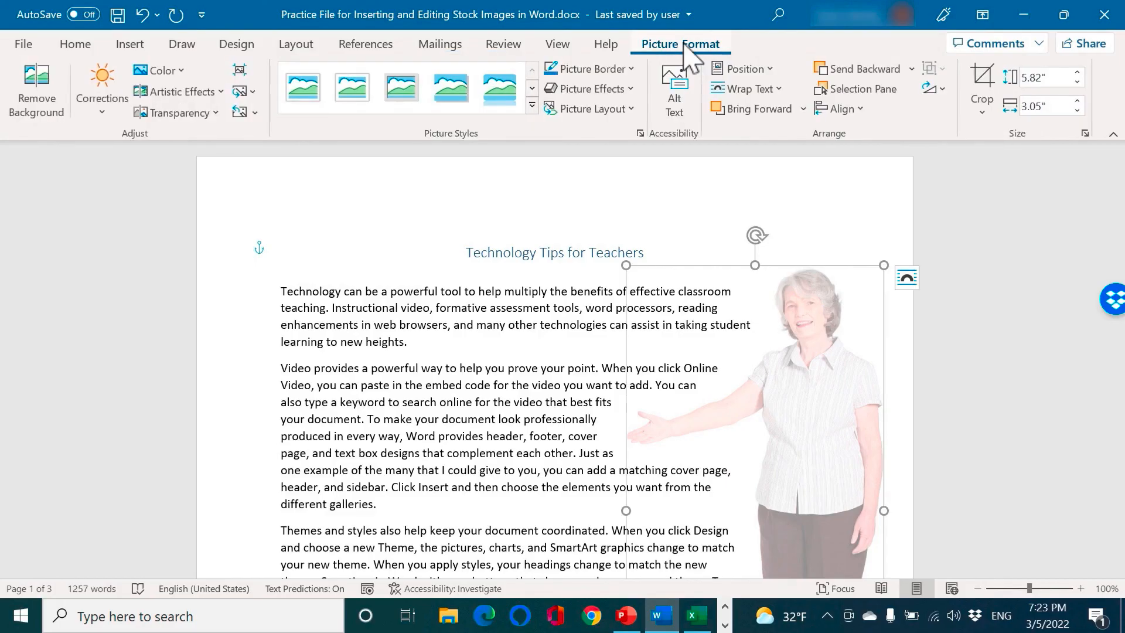
pyautogui.click(176, 112)
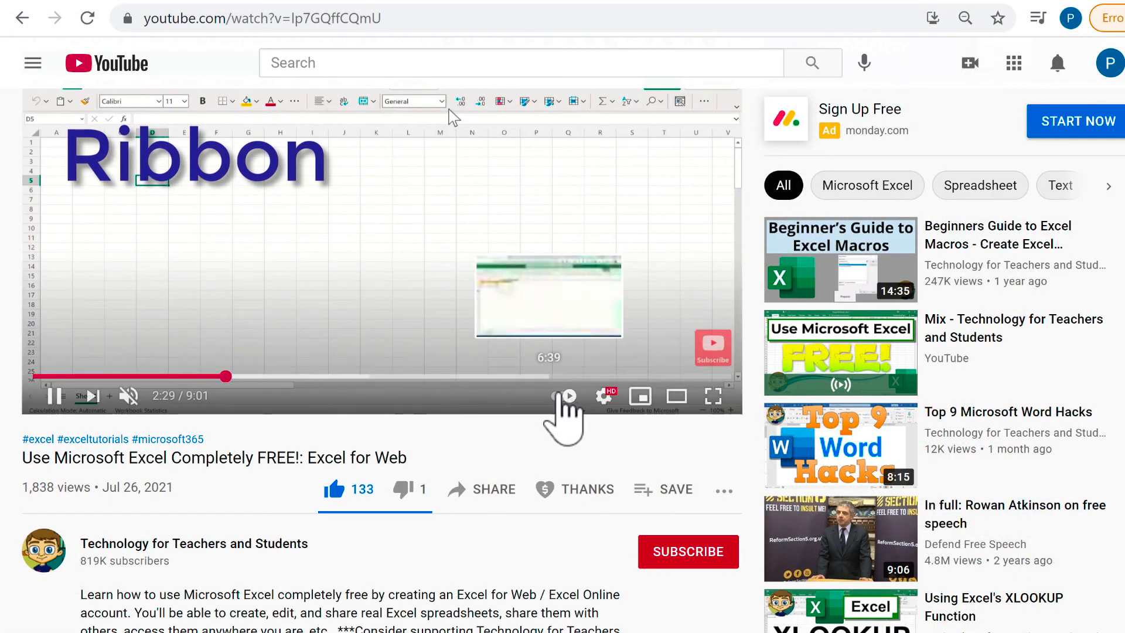
# Bring up the Super Thanks tip choices for the Excel for Web video's channel
pyautogui.click(574, 488)
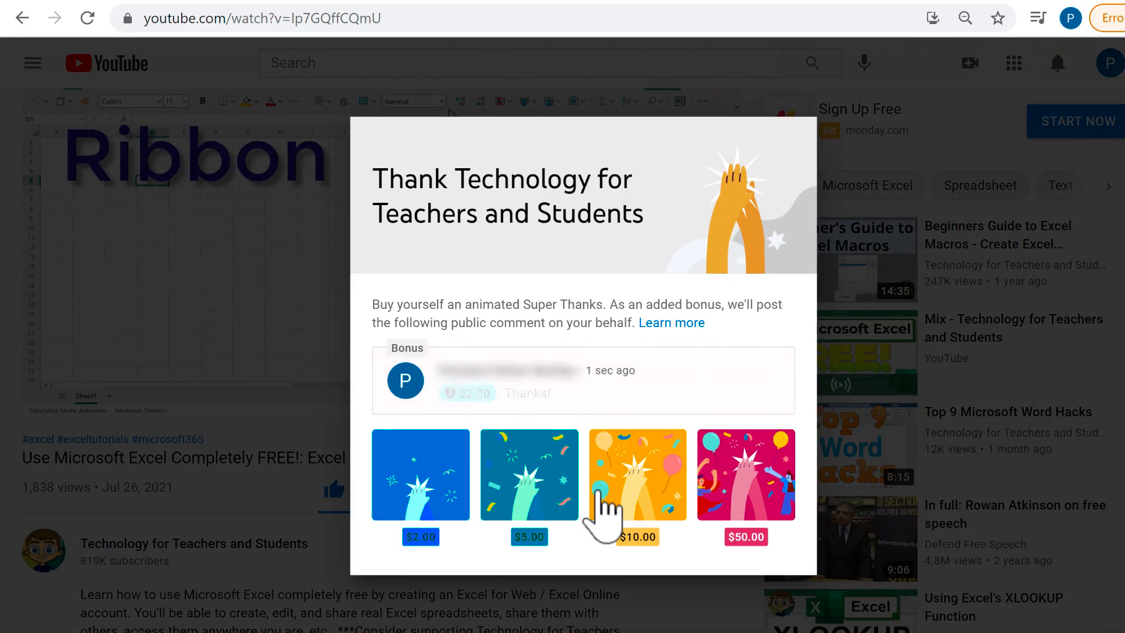